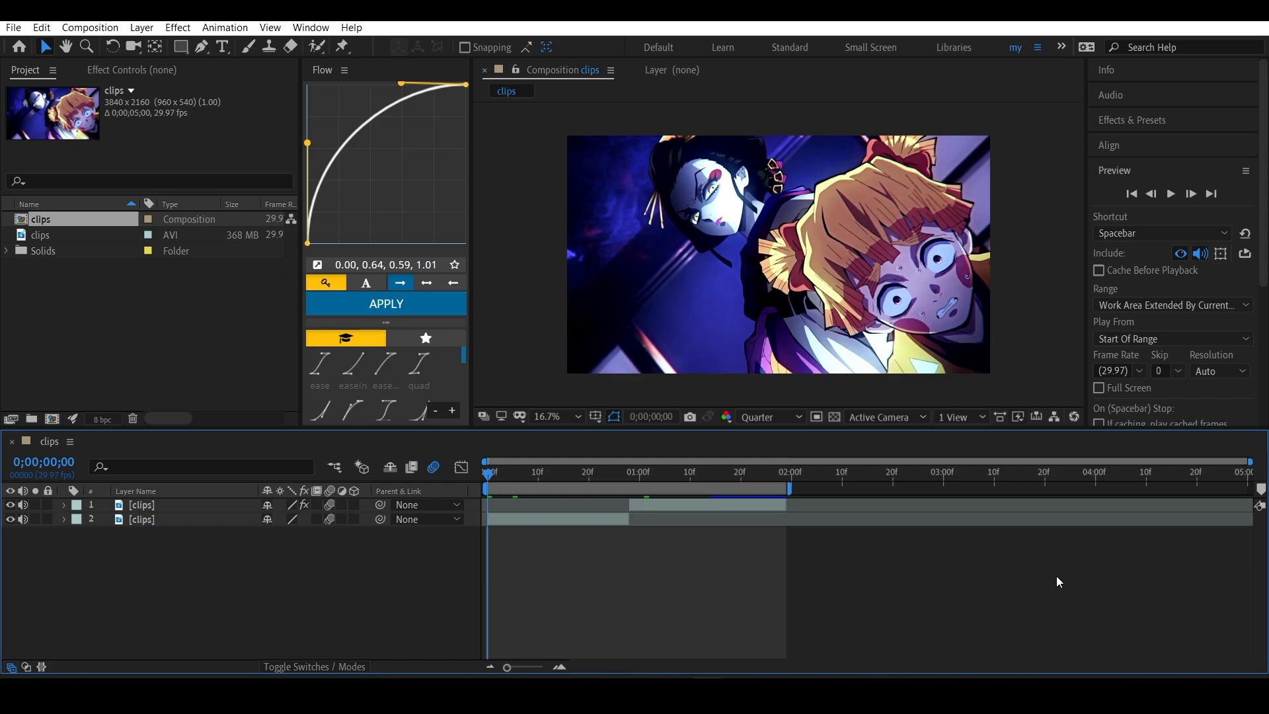
{"action": "mouse_move", "coordinate": [978, 488]}
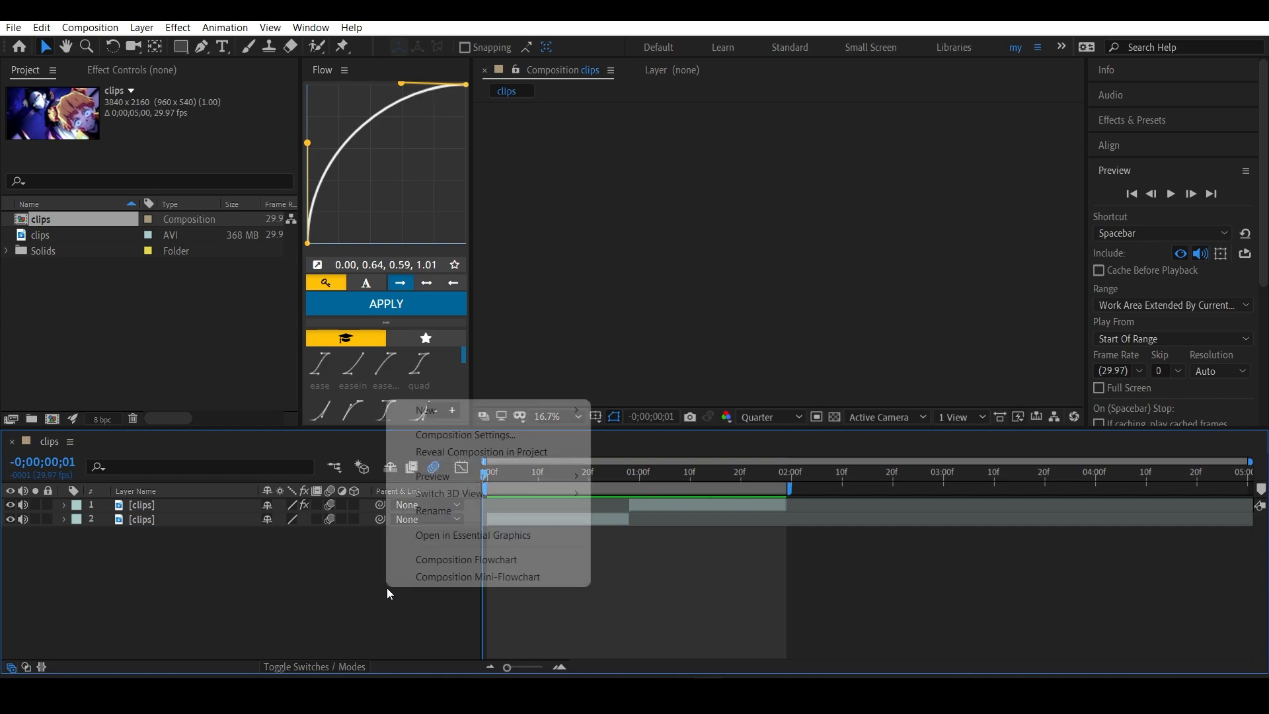
{"action": "mouse_move", "coordinate": [425, 410]}
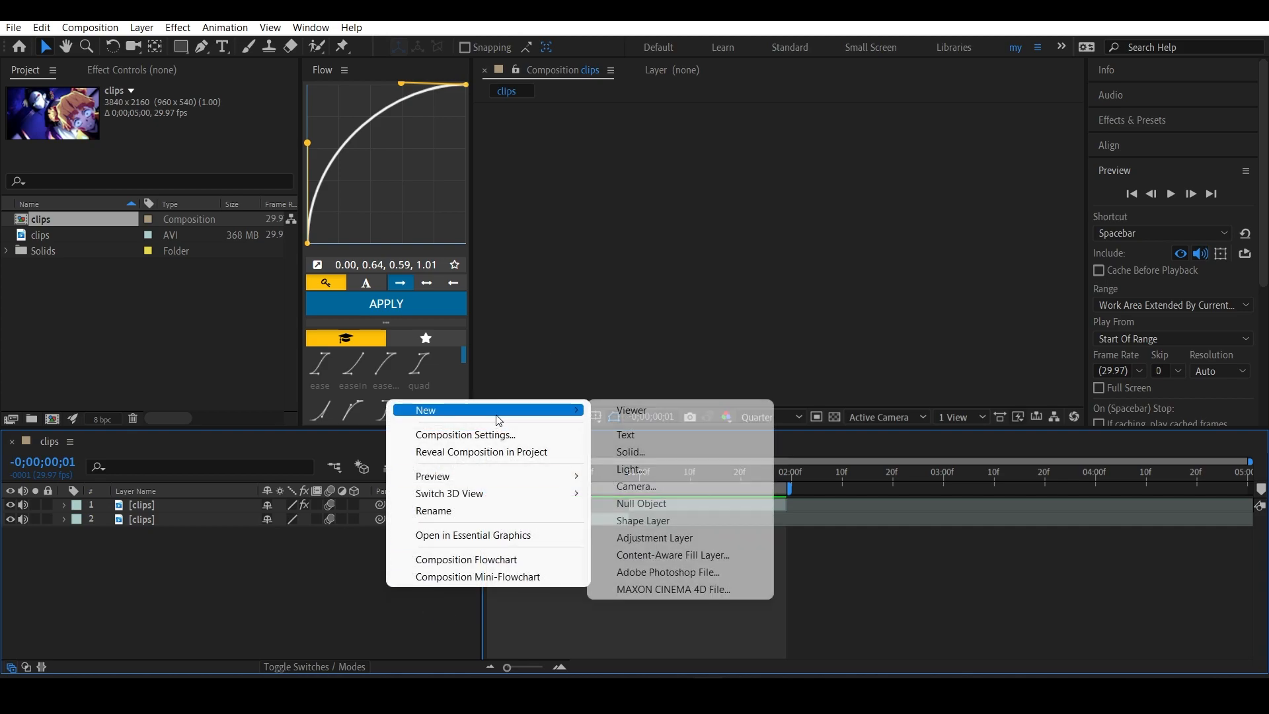
Add a null object, place it between the two clips, and parent layer 3 to Null 2
{"action": "left_click", "coordinate": [641, 504]}
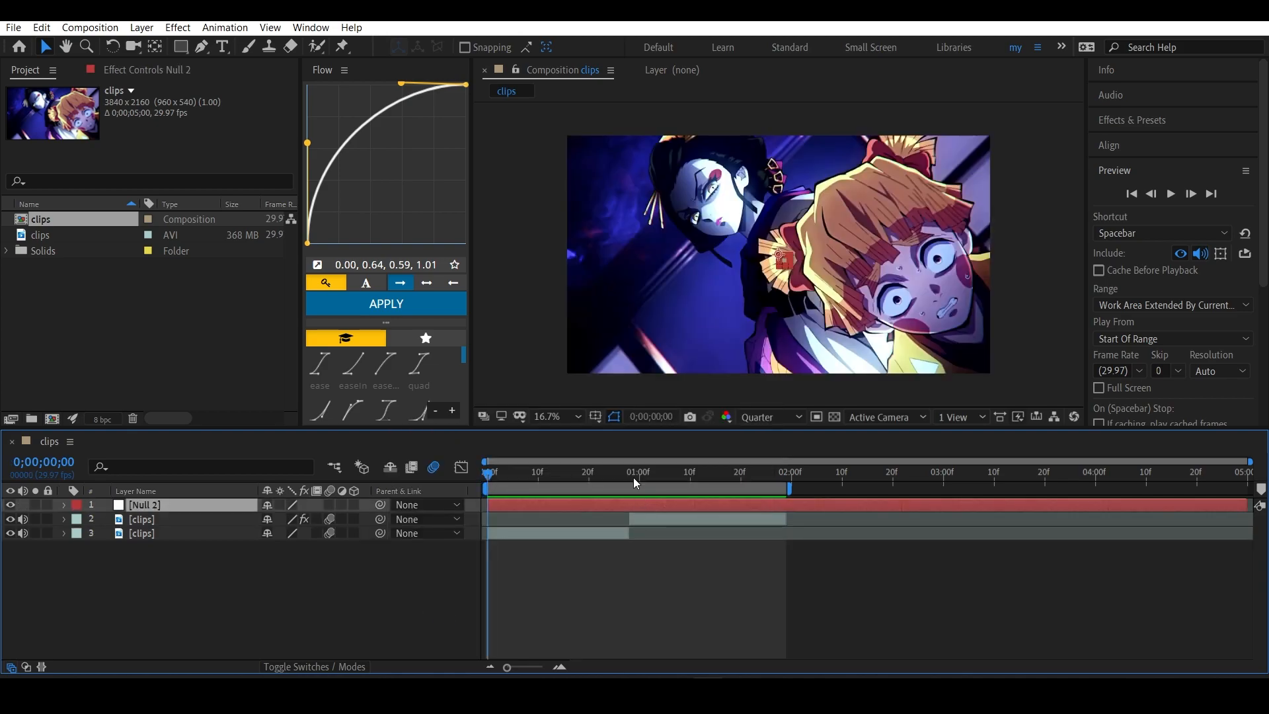
{"action": "double_click", "coordinate": [140, 533]}
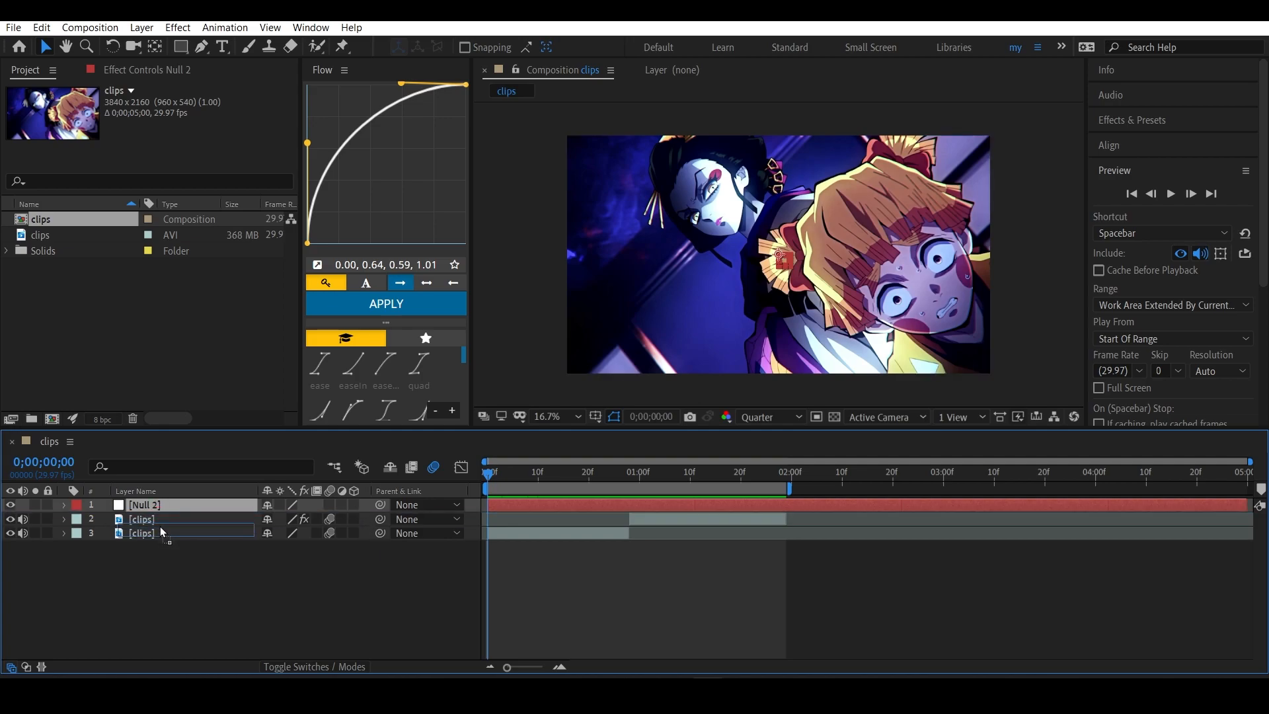
{"action": "left_click_drag", "start_coordinate": [162, 505], "coordinate": [162, 519]}
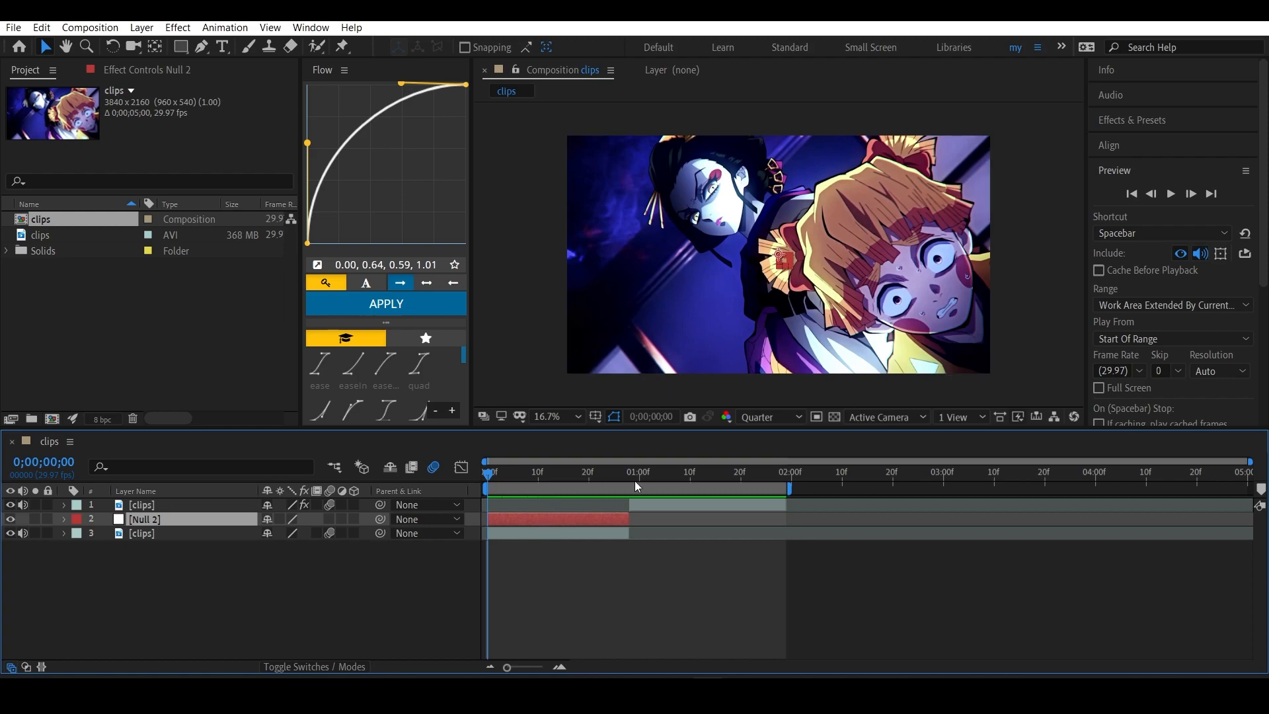
{"action": "mouse_move", "coordinate": [660, 509]}
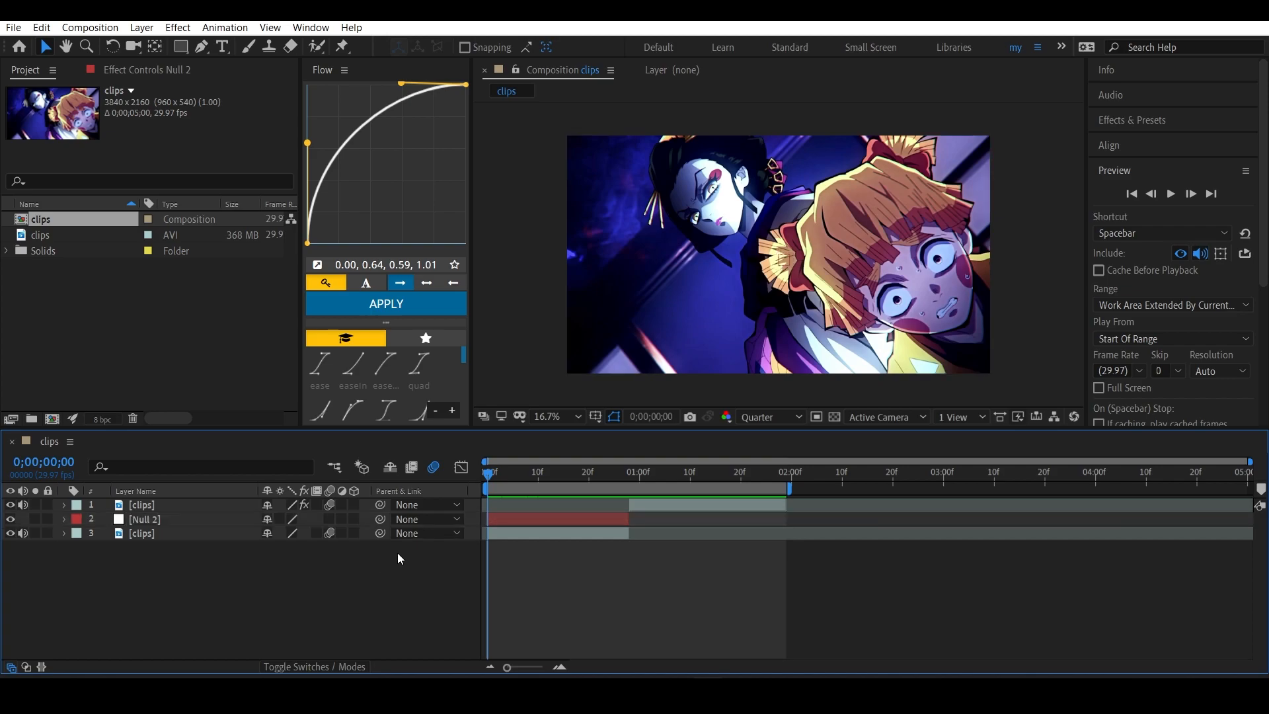
{"action": "mouse_move", "coordinate": [375, 541]}
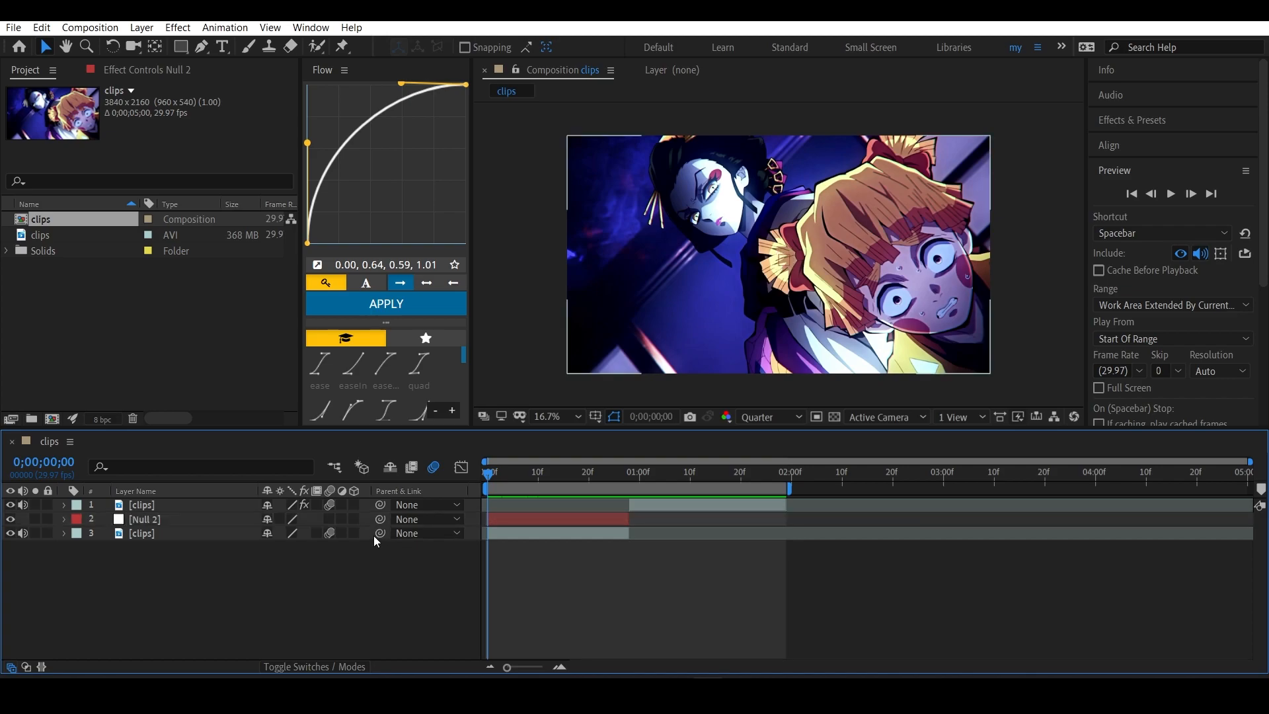
{"action": "left_click", "coordinate": [428, 533]}
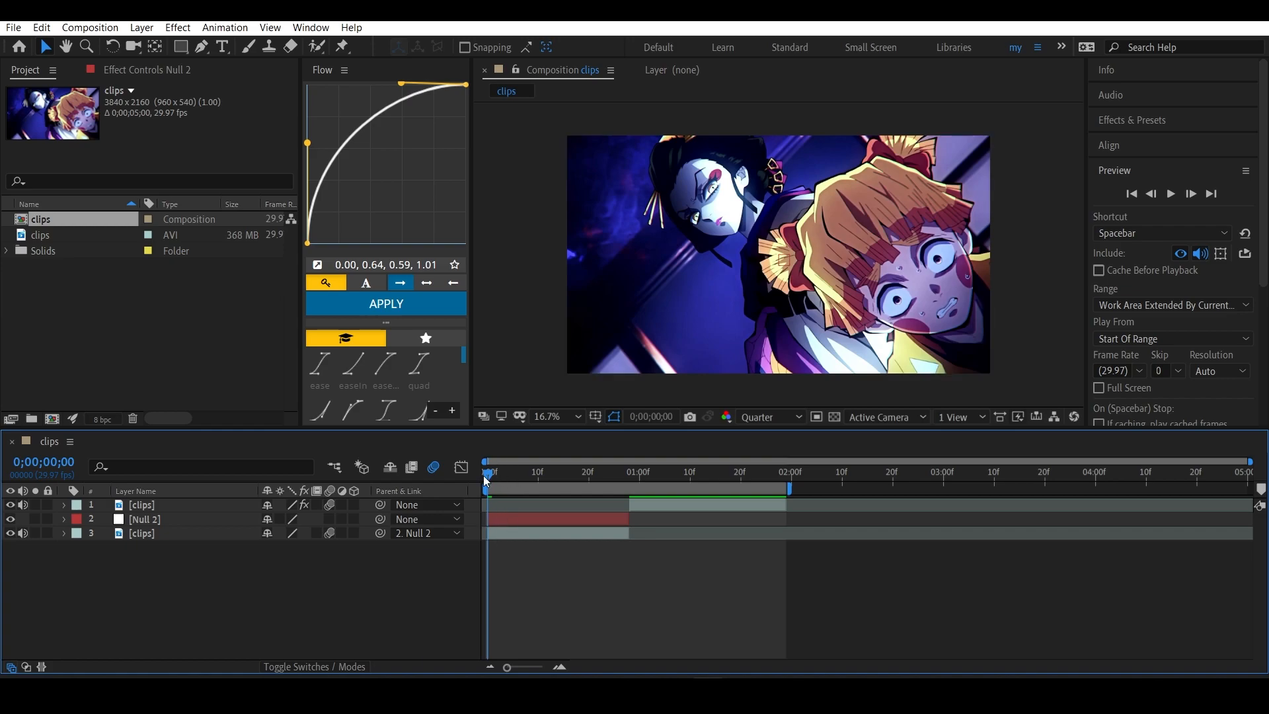
{"action": "mouse_move", "coordinate": [521, 540]}
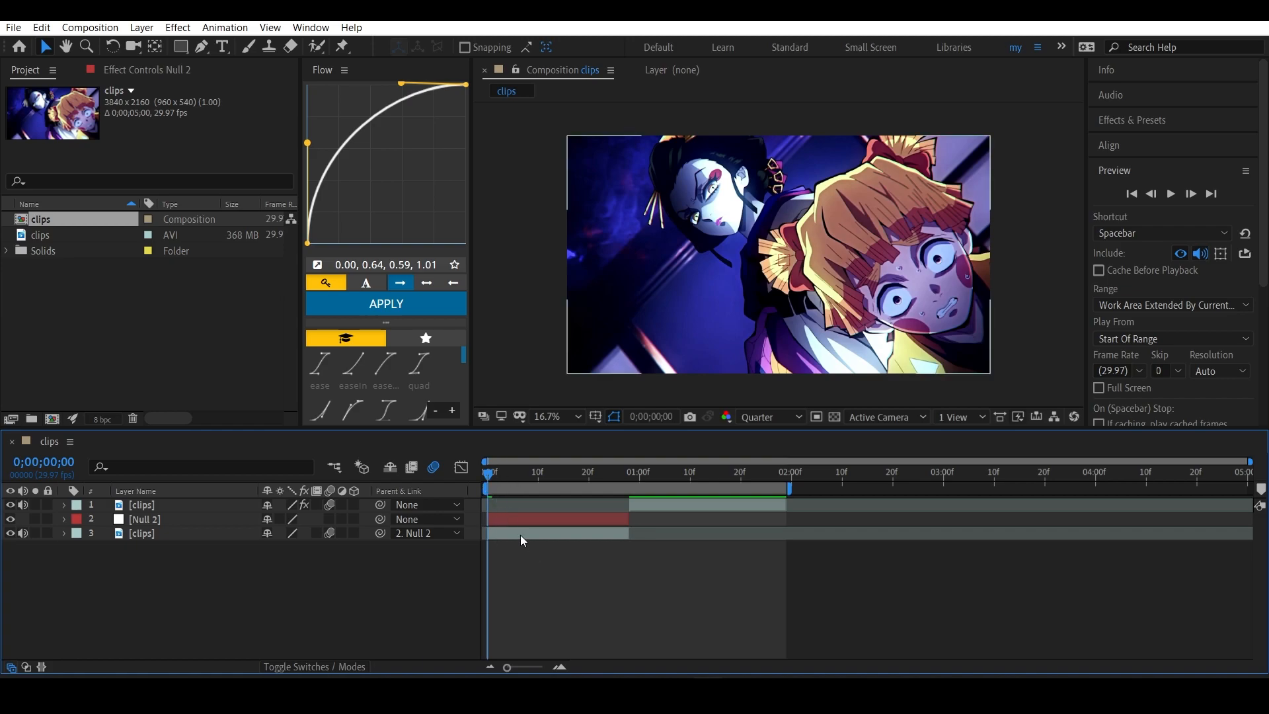
Keyframe the lower clip's Scale at 250% to 100% and preview the zoom
{"action": "left_click", "coordinate": [142, 534]}
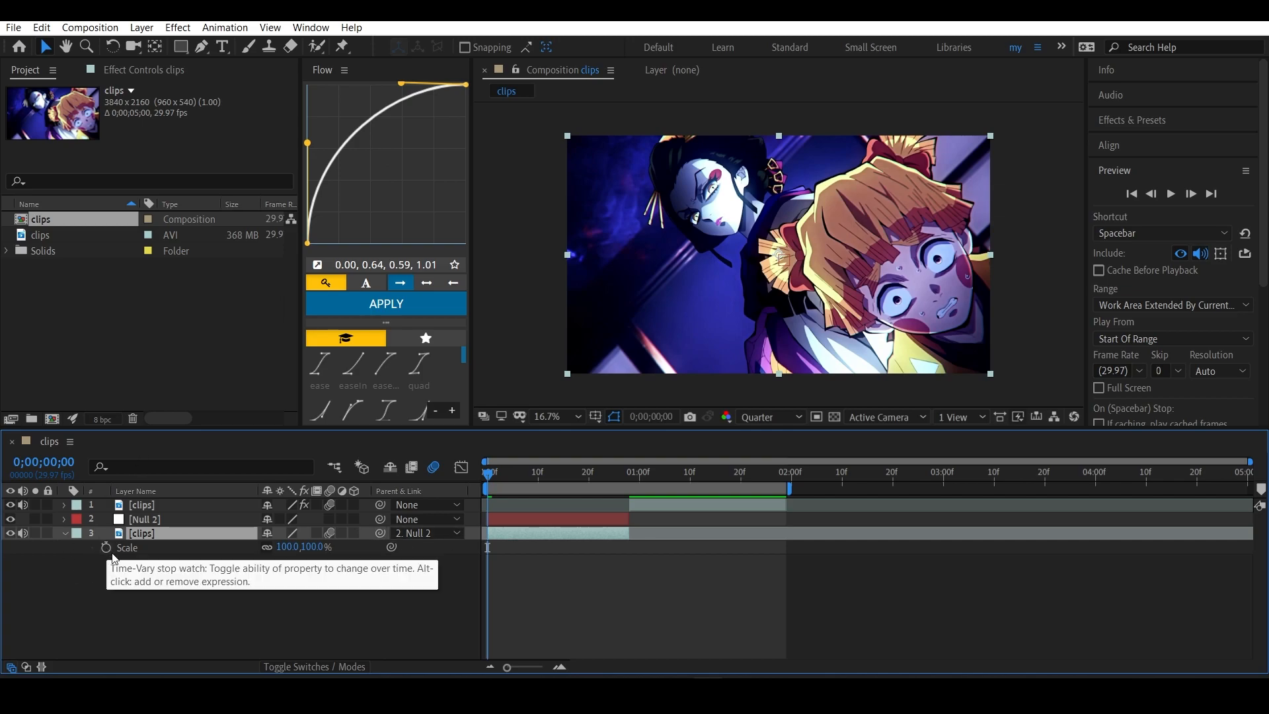
{"action": "left_click", "coordinate": [106, 547]}
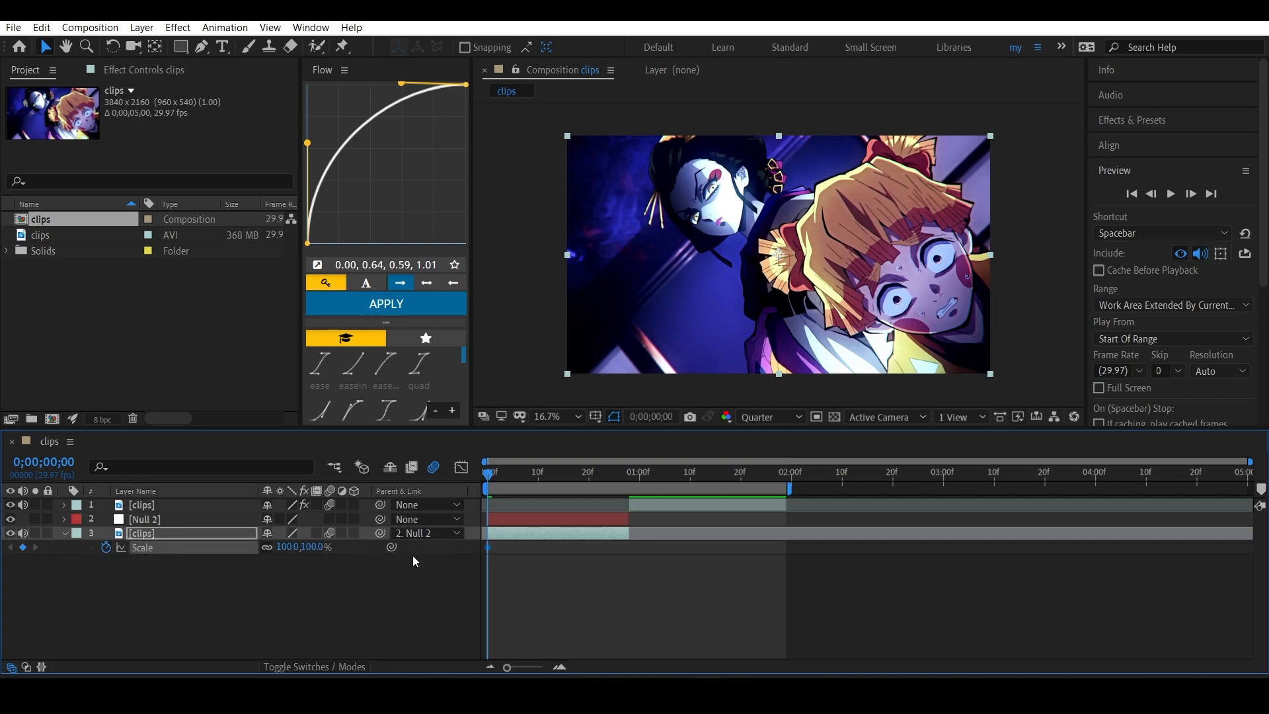
{"action": "double_click", "coordinate": [288, 547]}
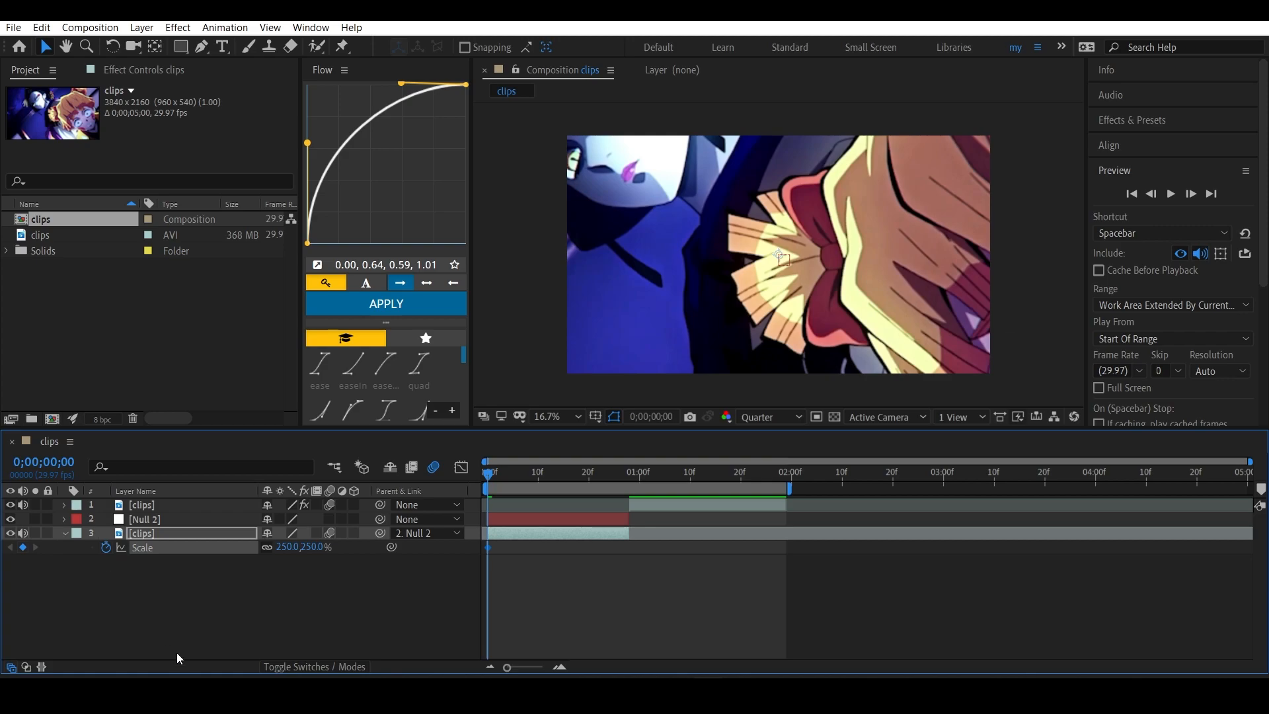
{"action": "mouse_move", "coordinate": [260, 586]}
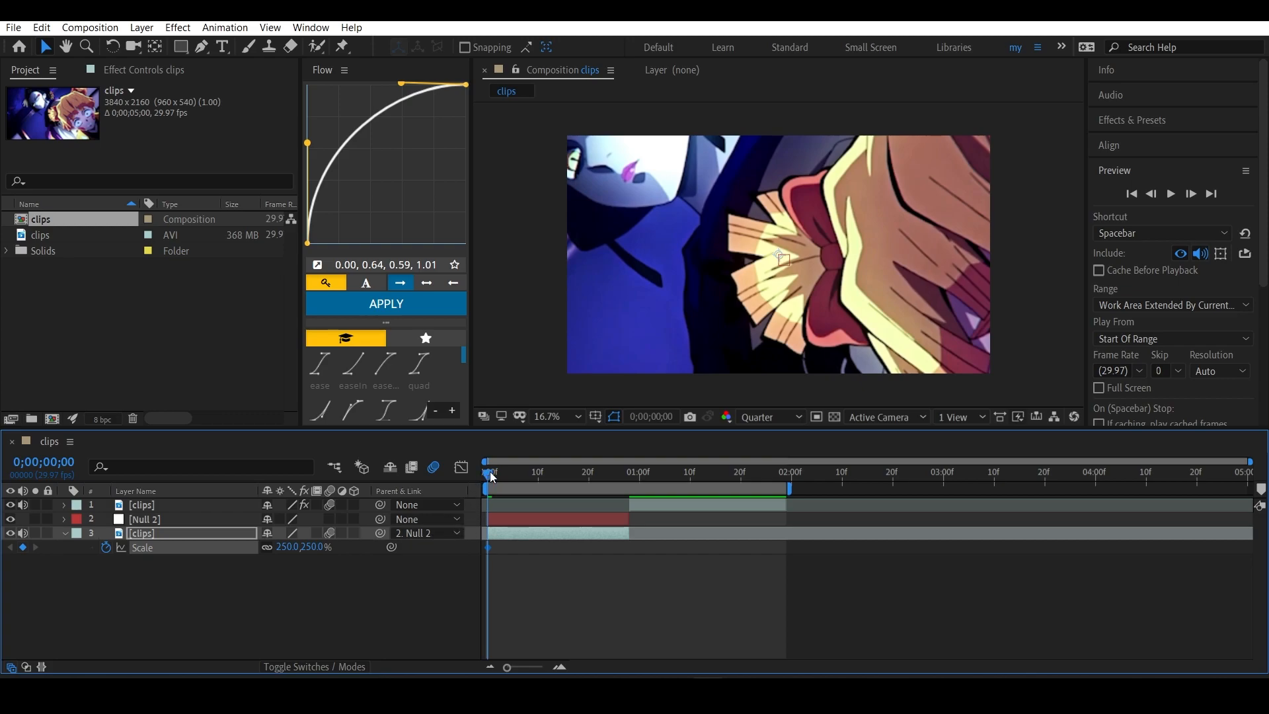
{"action": "left_click", "coordinate": [538, 472]}
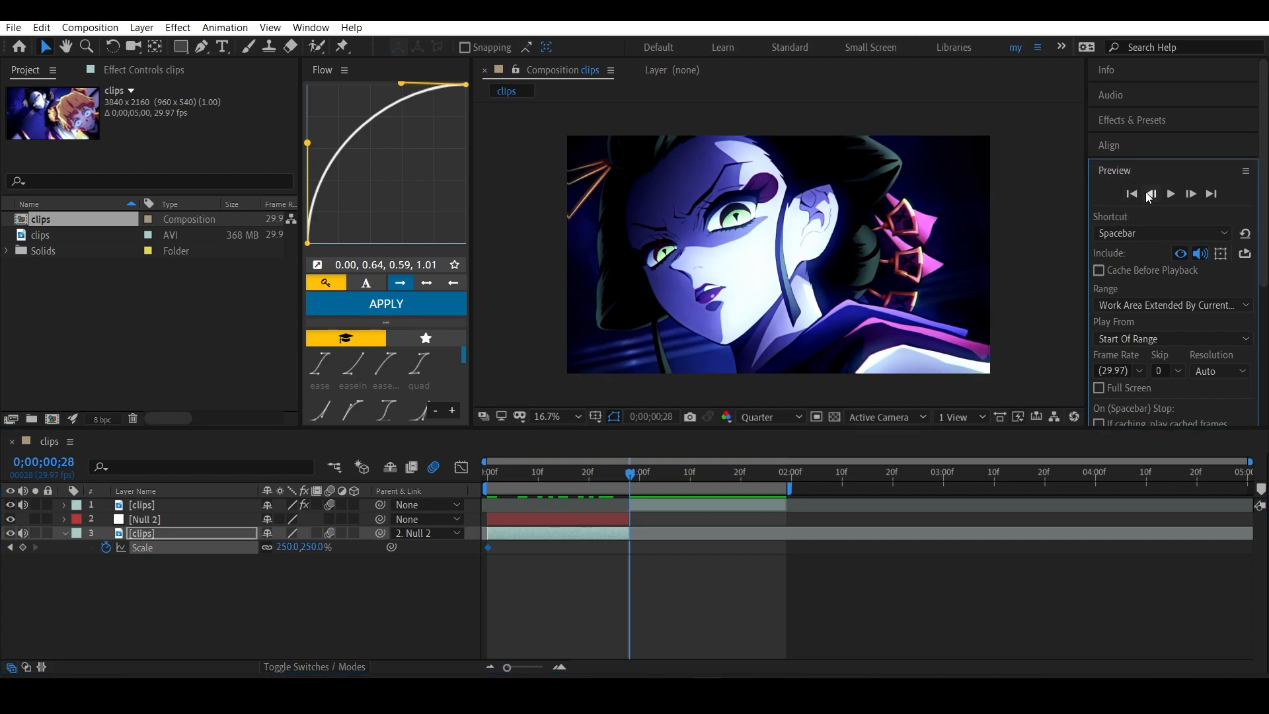
{"action": "left_click", "coordinate": [1131, 194]}
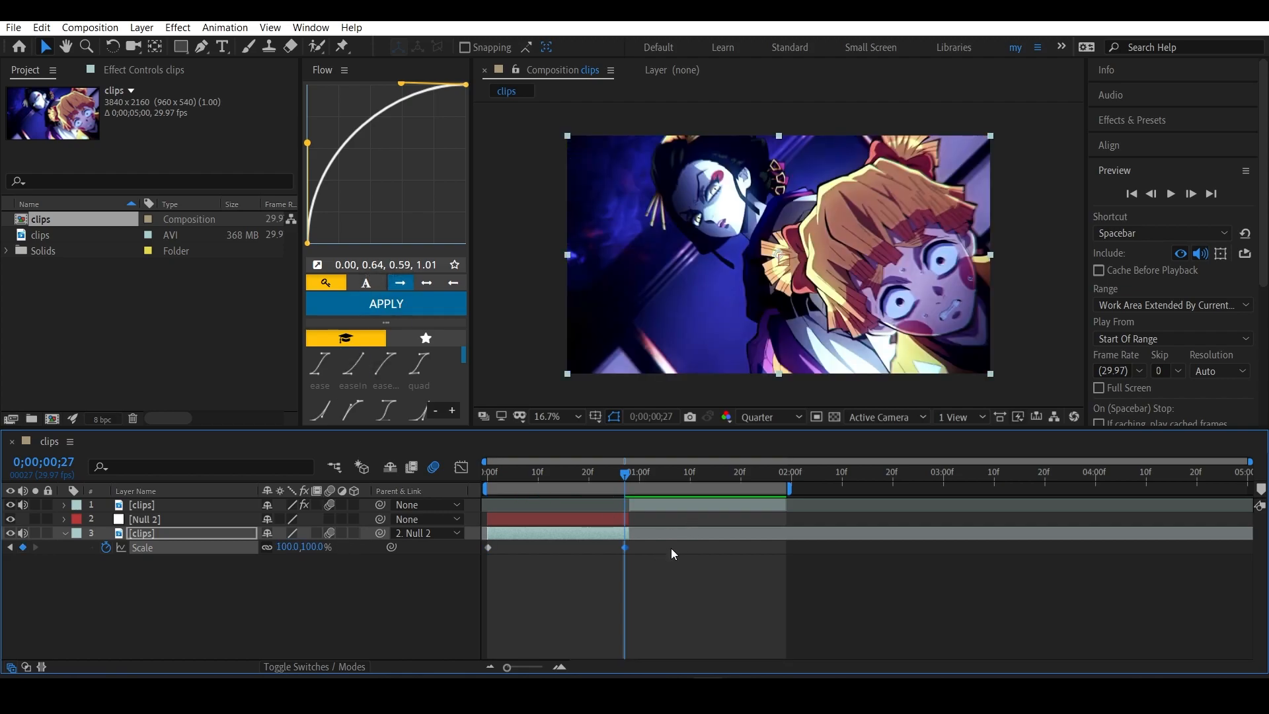
{"action": "mouse_move", "coordinate": [474, 496]}
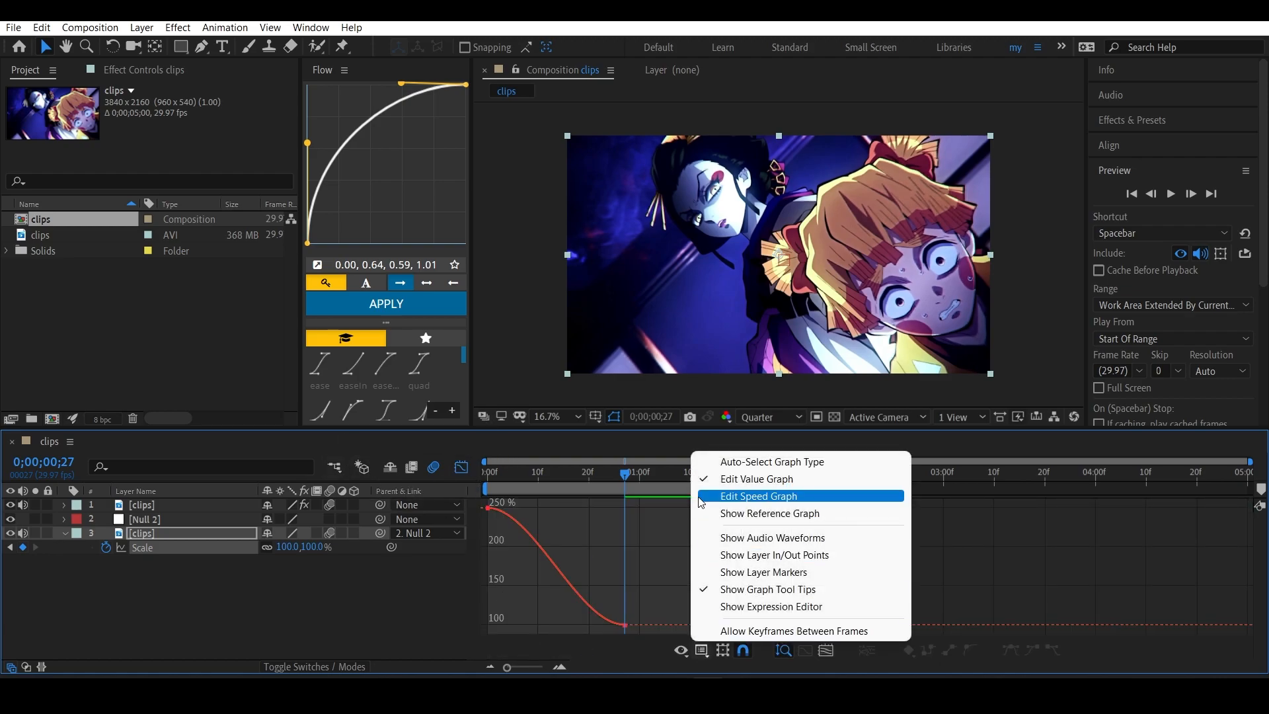
Close the graph display options after checking the eased scale curve
{"action": "left_click", "coordinate": [759, 497]}
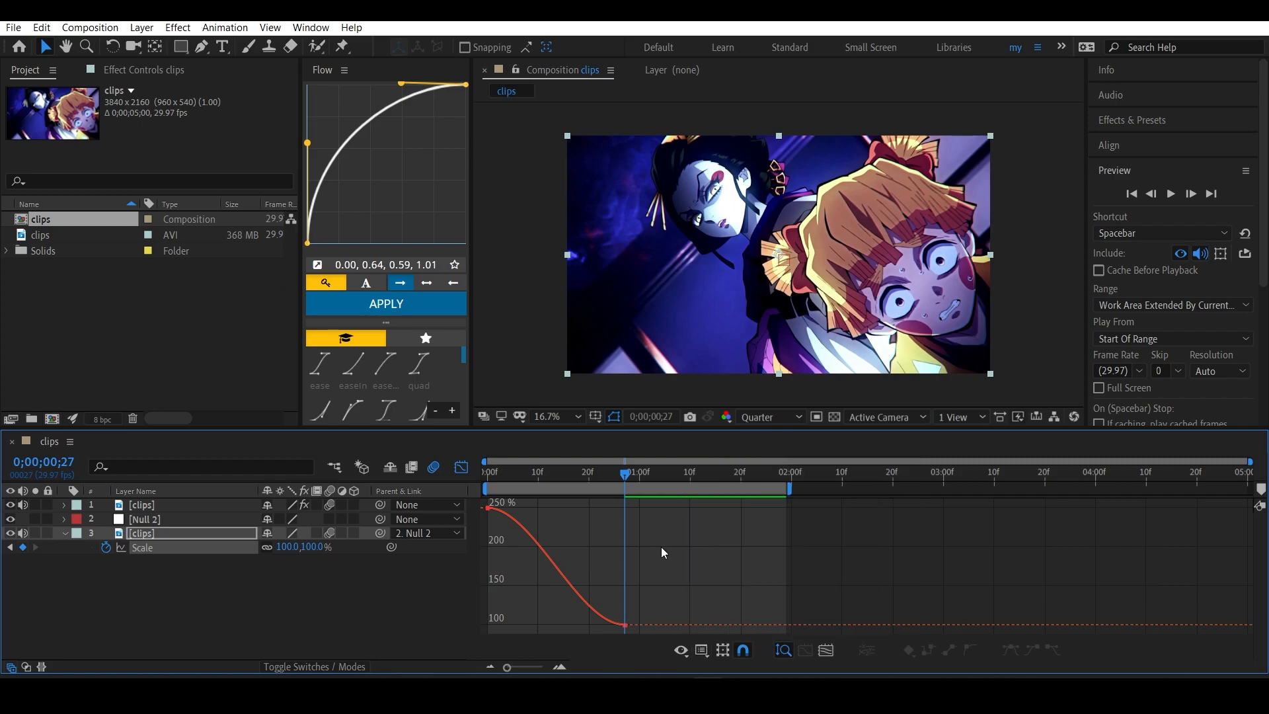
{"action": "mouse_move", "coordinate": [560, 668]}
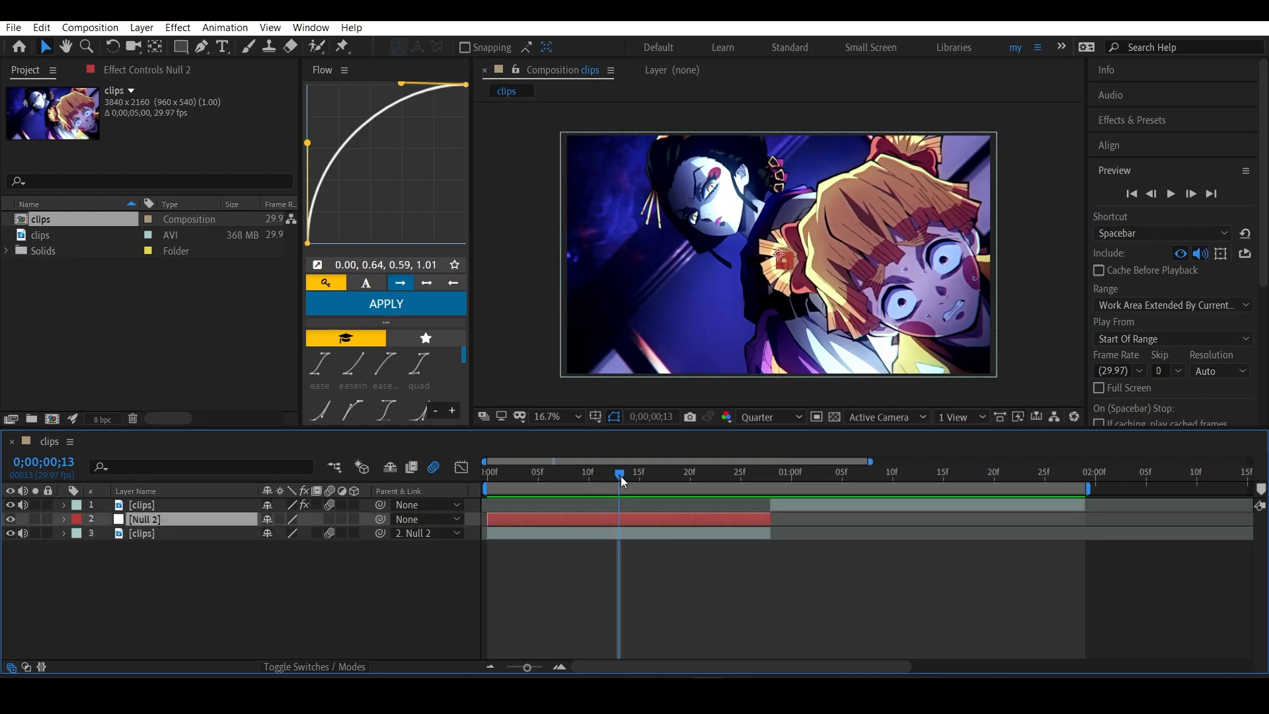
Set a starting Scale keyframe on Null 2 at frame 13
{"action": "left_click", "coordinate": [64, 519]}
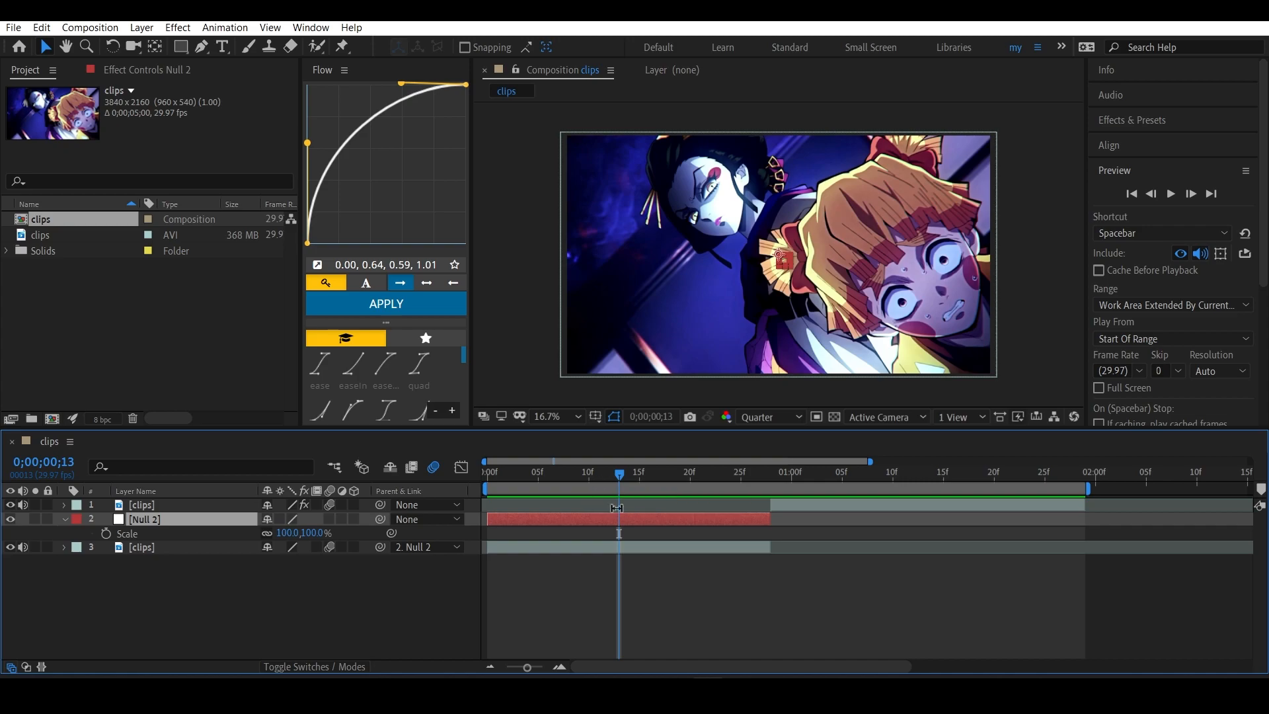
{"action": "mouse_move", "coordinate": [592, 480]}
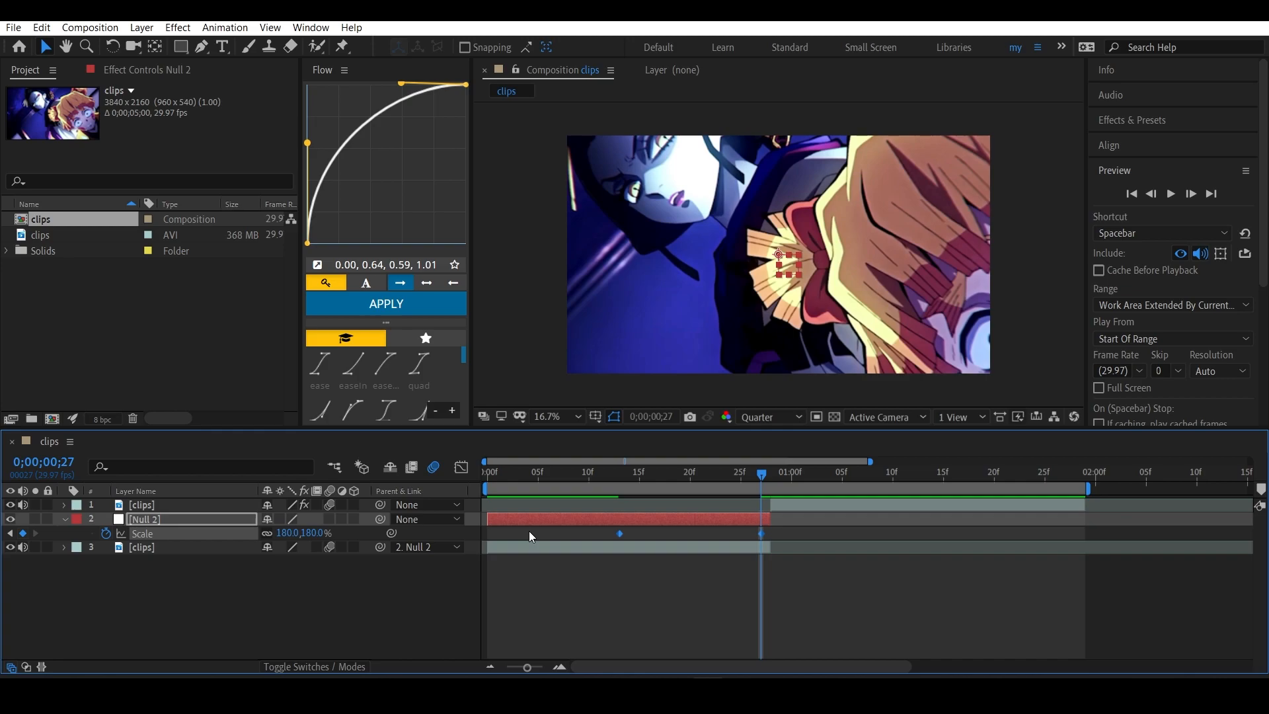
{"action": "mouse_move", "coordinate": [527, 540]}
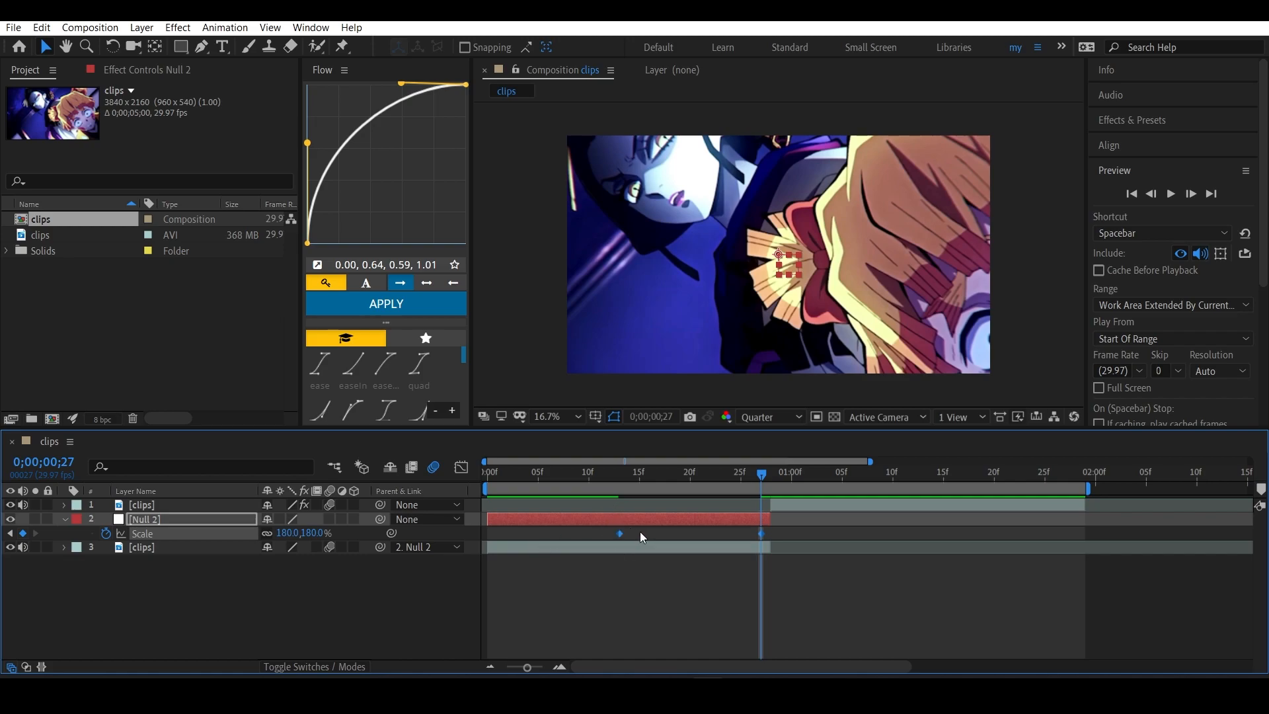
{"action": "mouse_move", "coordinate": [711, 547]}
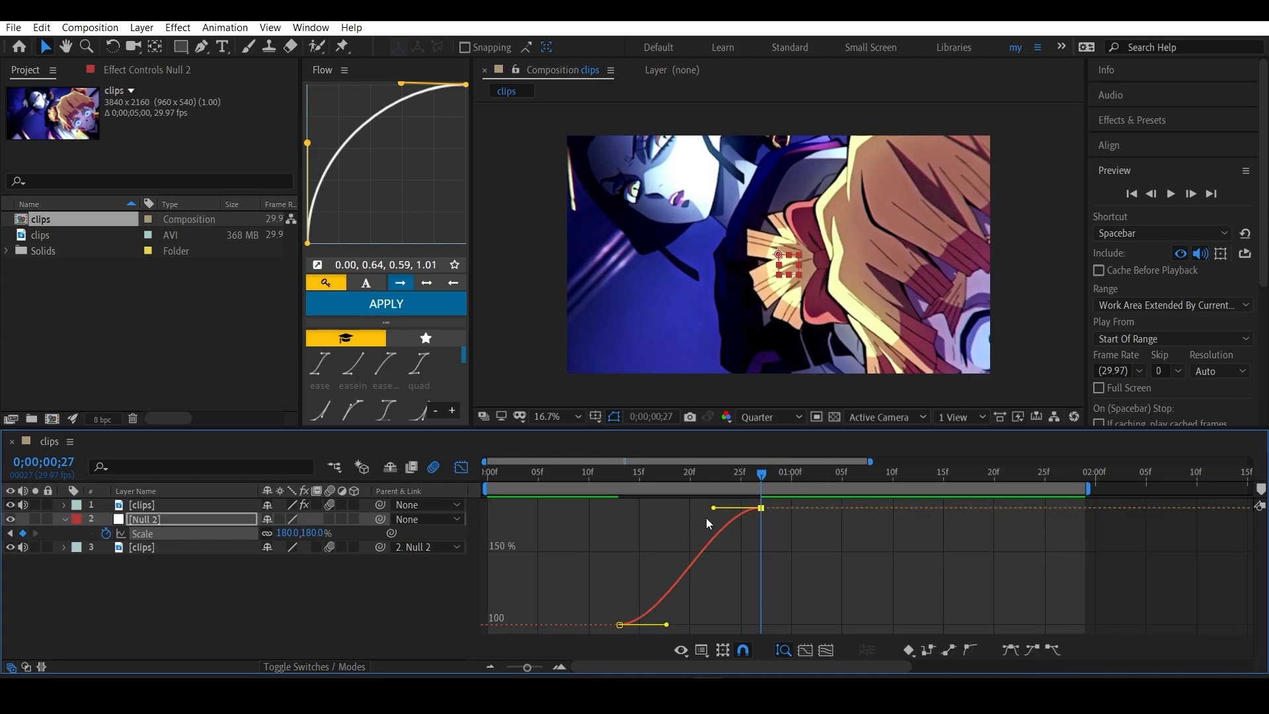
{"action": "mouse_move", "coordinate": [739, 554]}
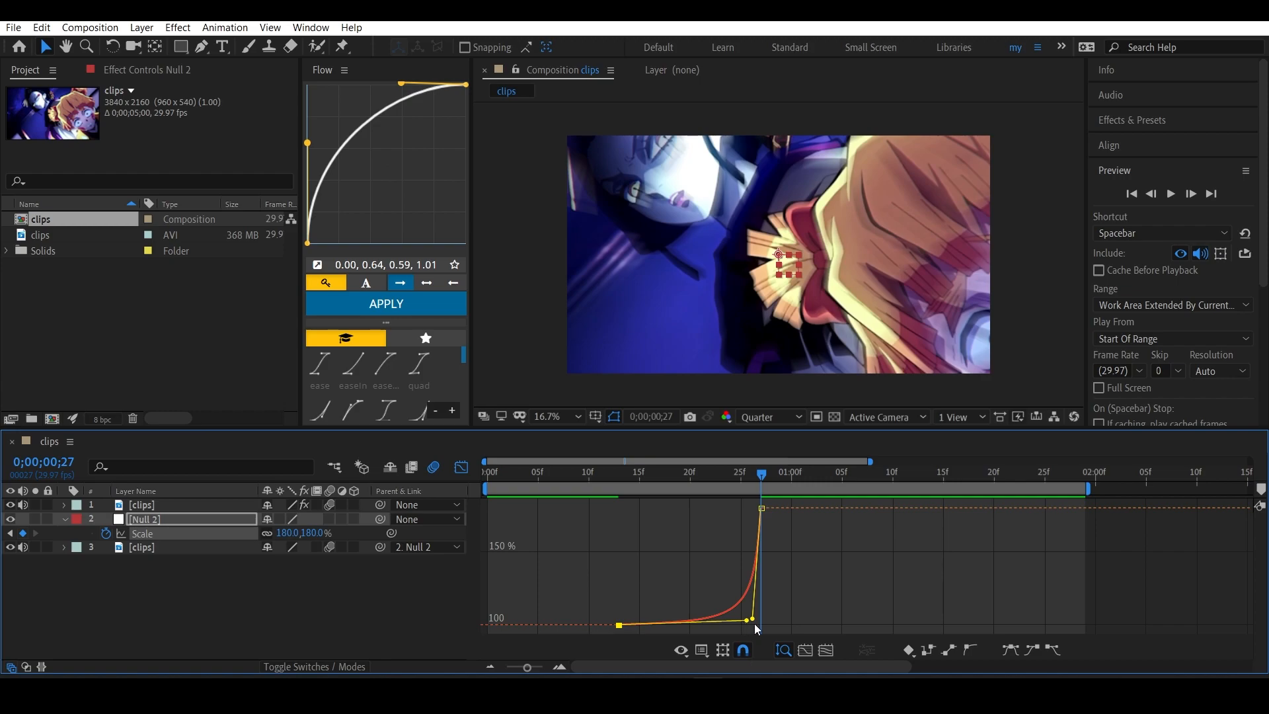
Leave the Graph Editor and return to the layer bar timeline
{"action": "left_click", "coordinate": [461, 468]}
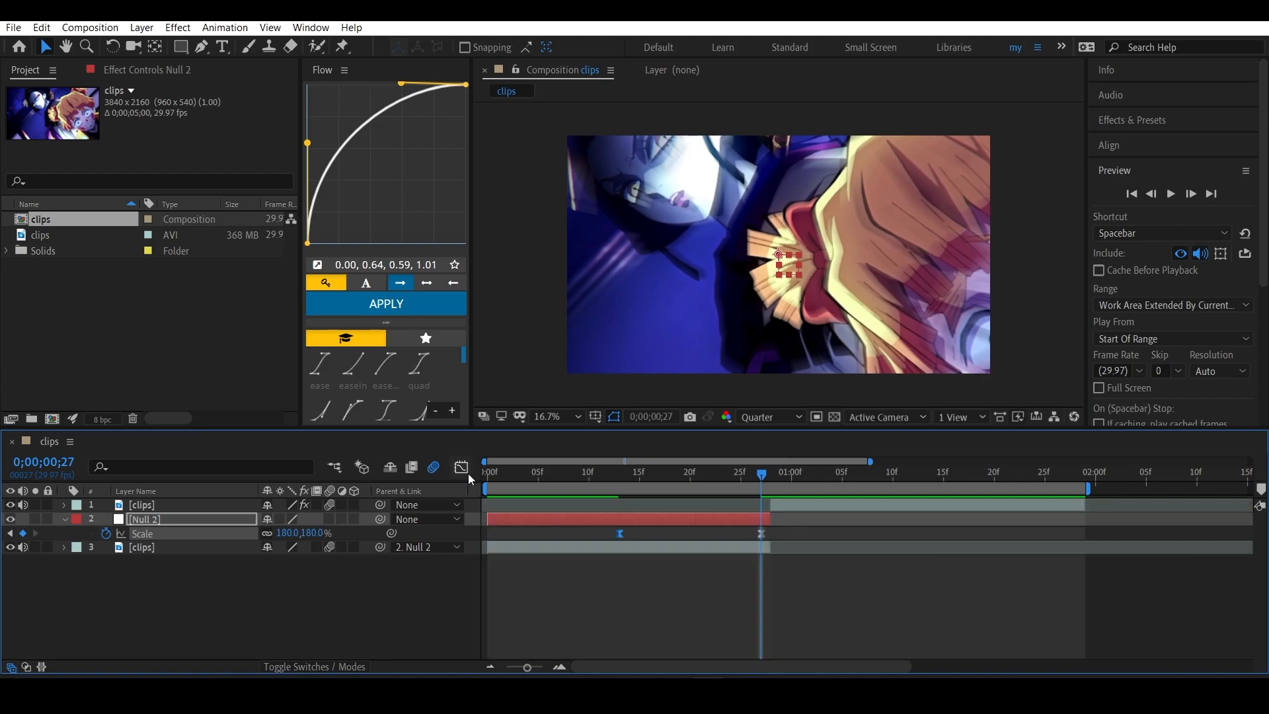
Select the upper clip layer at frame 28
{"action": "left_click", "coordinate": [1170, 193]}
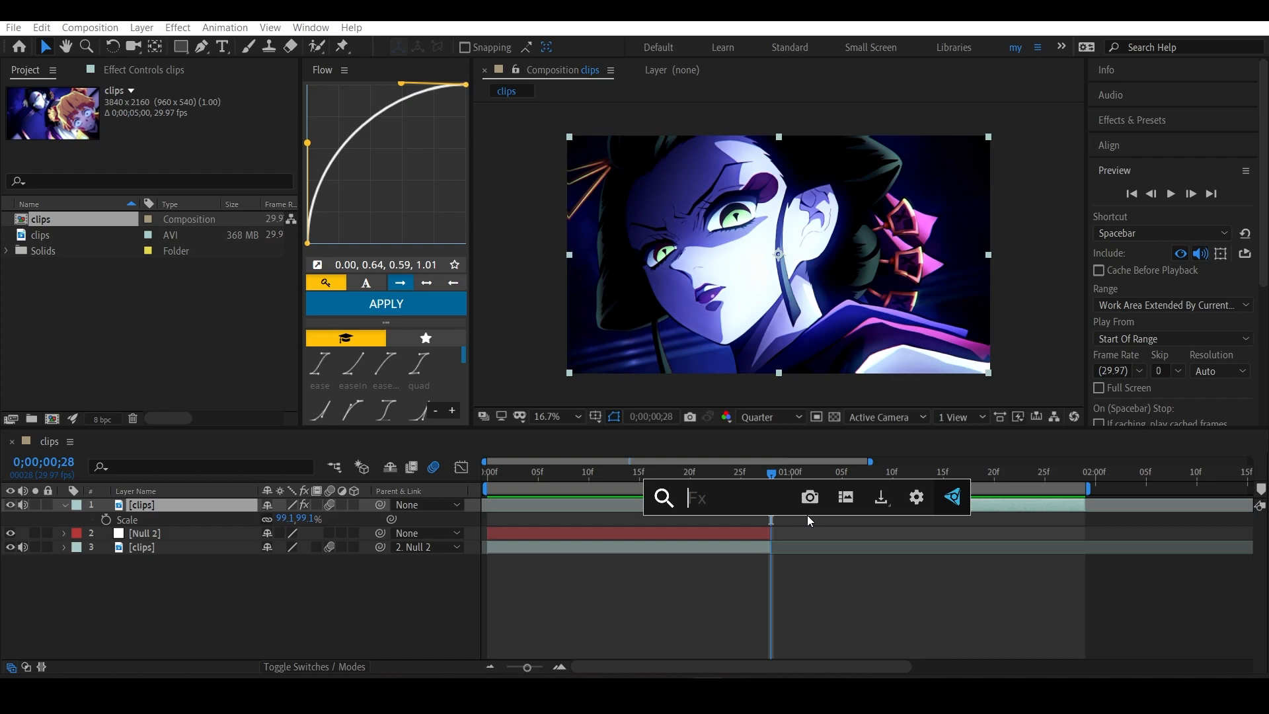
Search 'moti' to find and apply Motion Tile to the upper clip
{"action": "type", "text": "moti"}
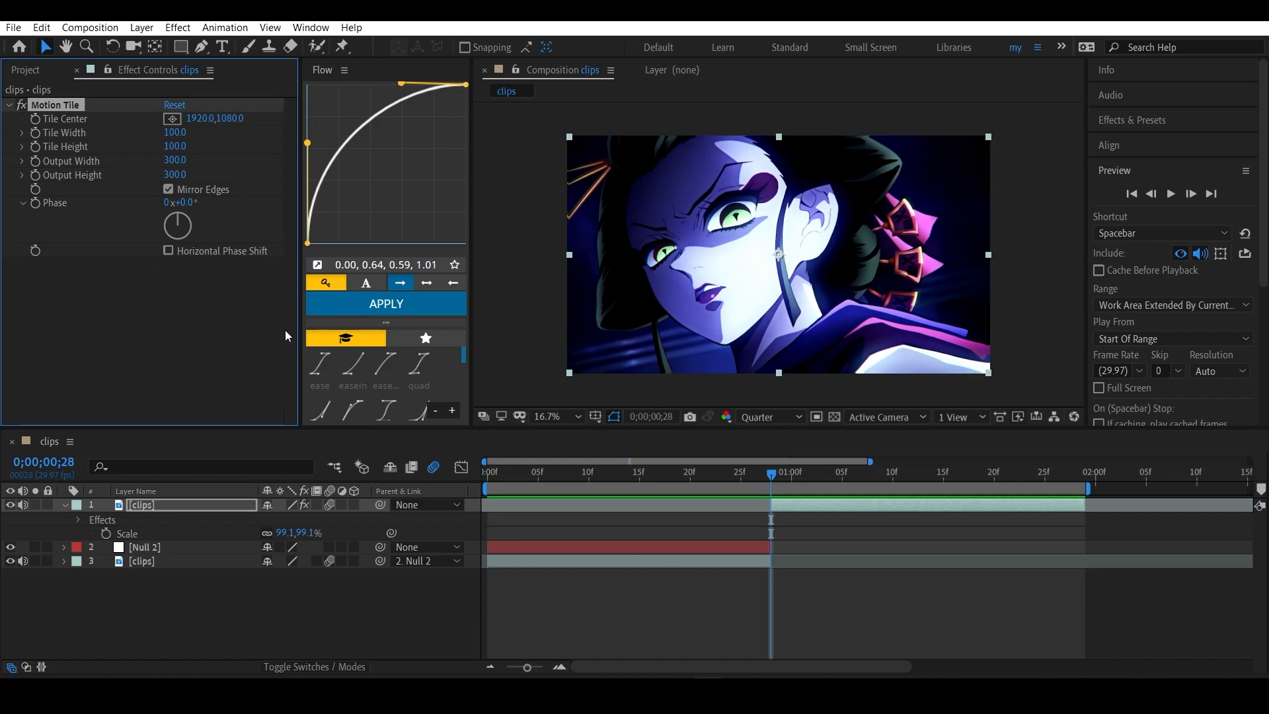
{"action": "mouse_move", "coordinate": [6, 554]}
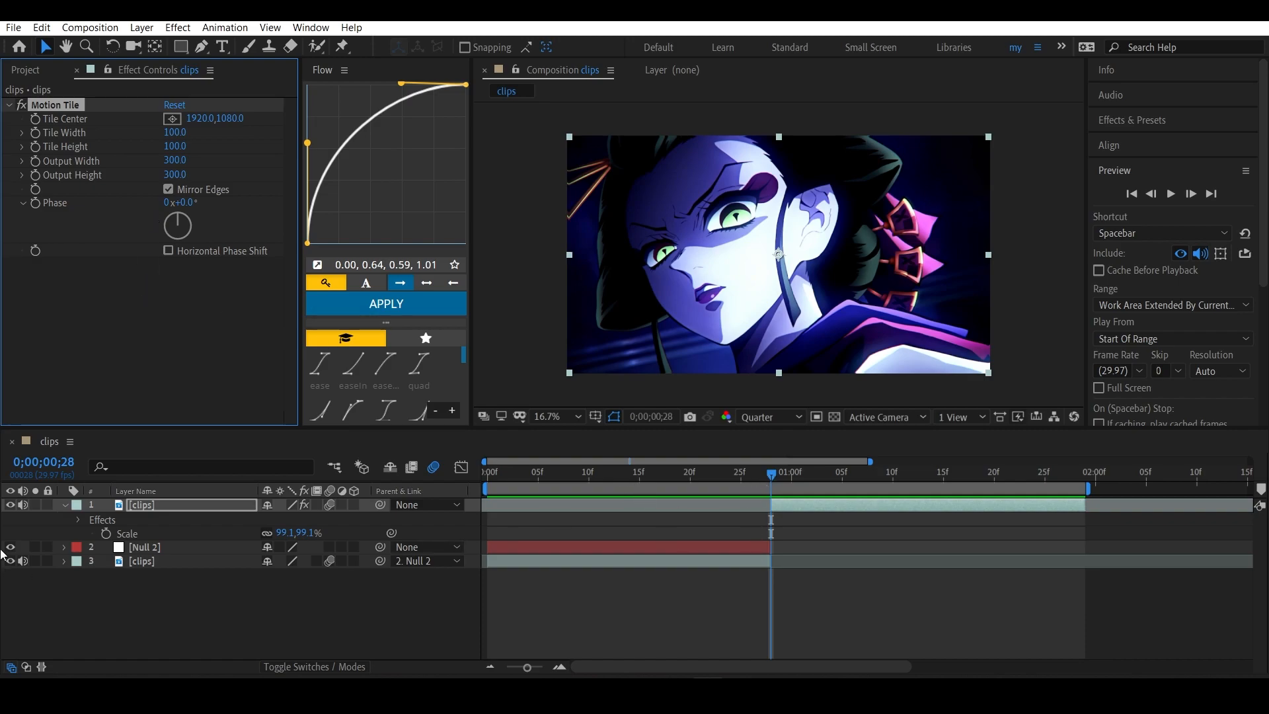
{"action": "mouse_move", "coordinate": [108, 533]}
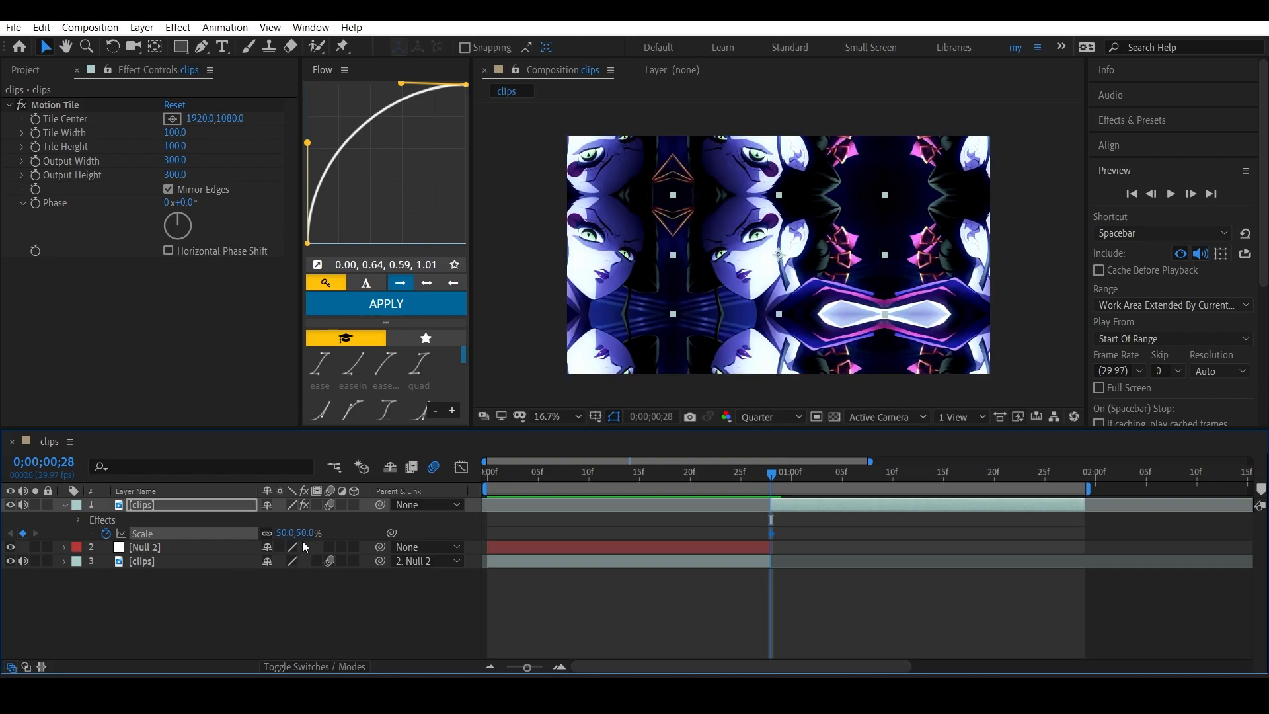
Select all of the upper clip's Scale keyframes
{"action": "double_click", "coordinate": [288, 533]}
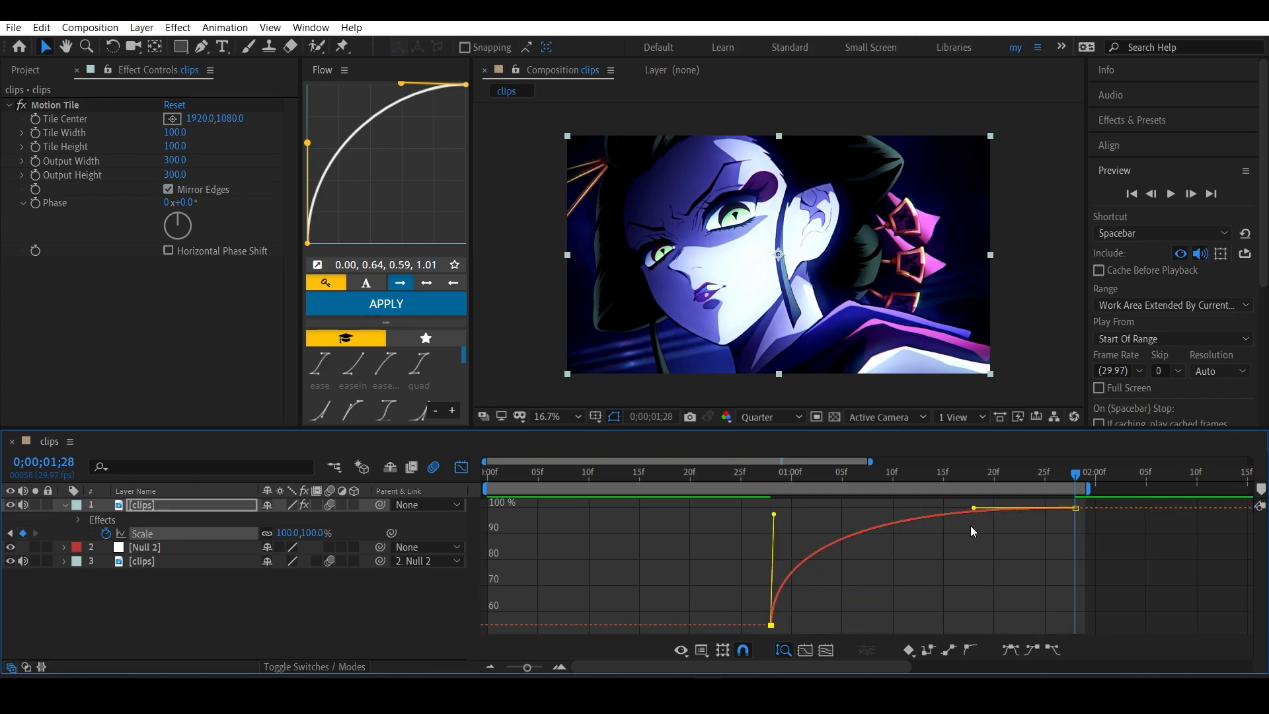
Scrub the timeline to preview the zoom on the second clip
{"action": "left_click_drag", "start_coordinate": [974, 508], "coordinate": [852, 515]}
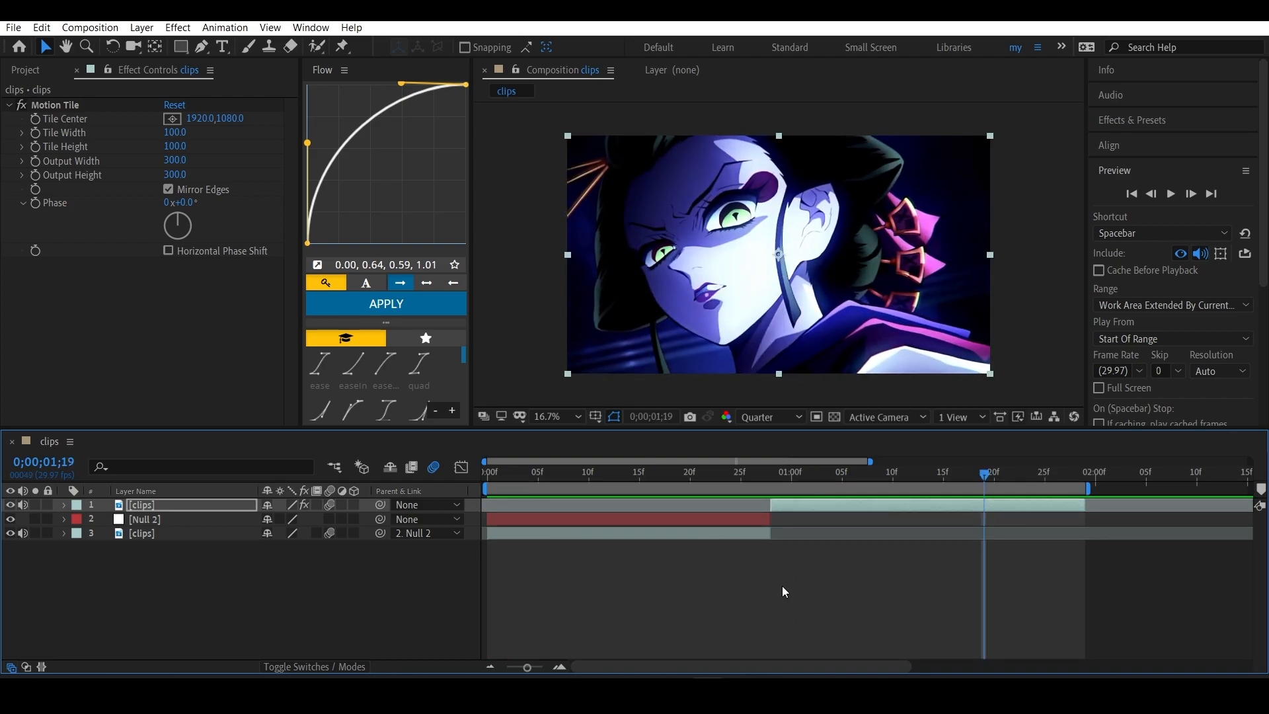
Add a new adjustment layer and select the one over the first clip
{"action": "right_click", "coordinate": [783, 591]}
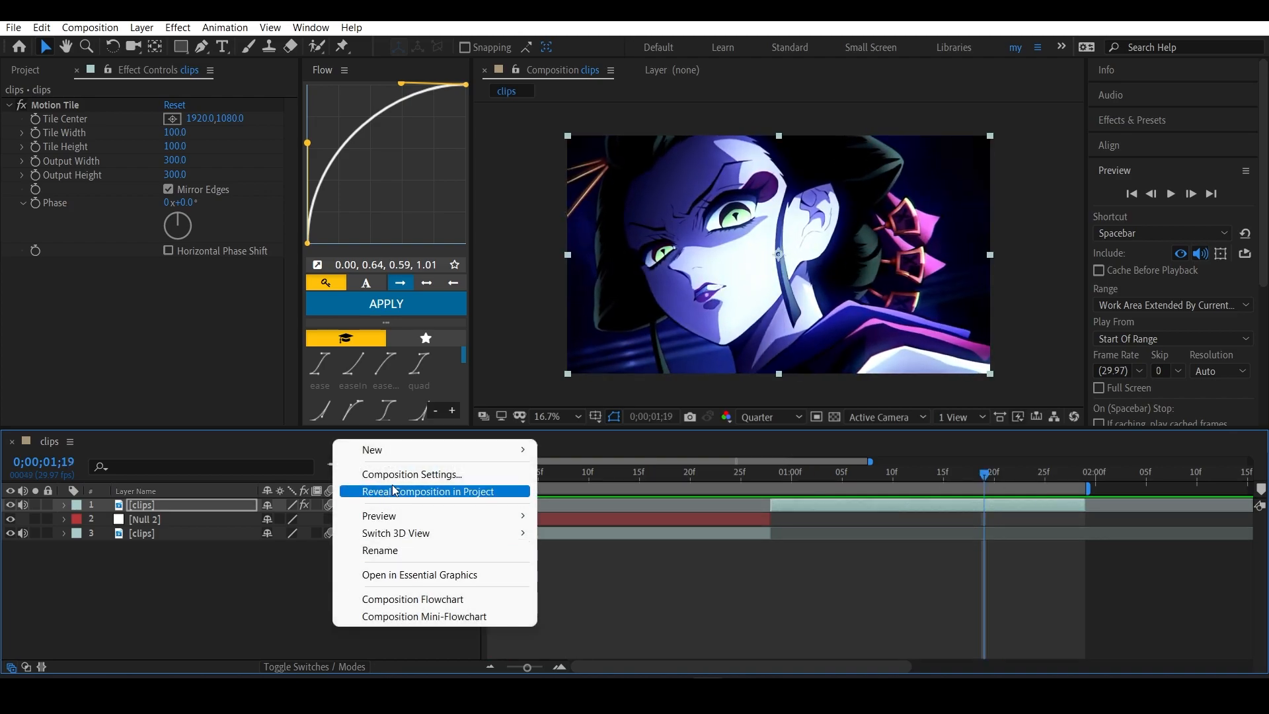
{"action": "mouse_move", "coordinate": [372, 450]}
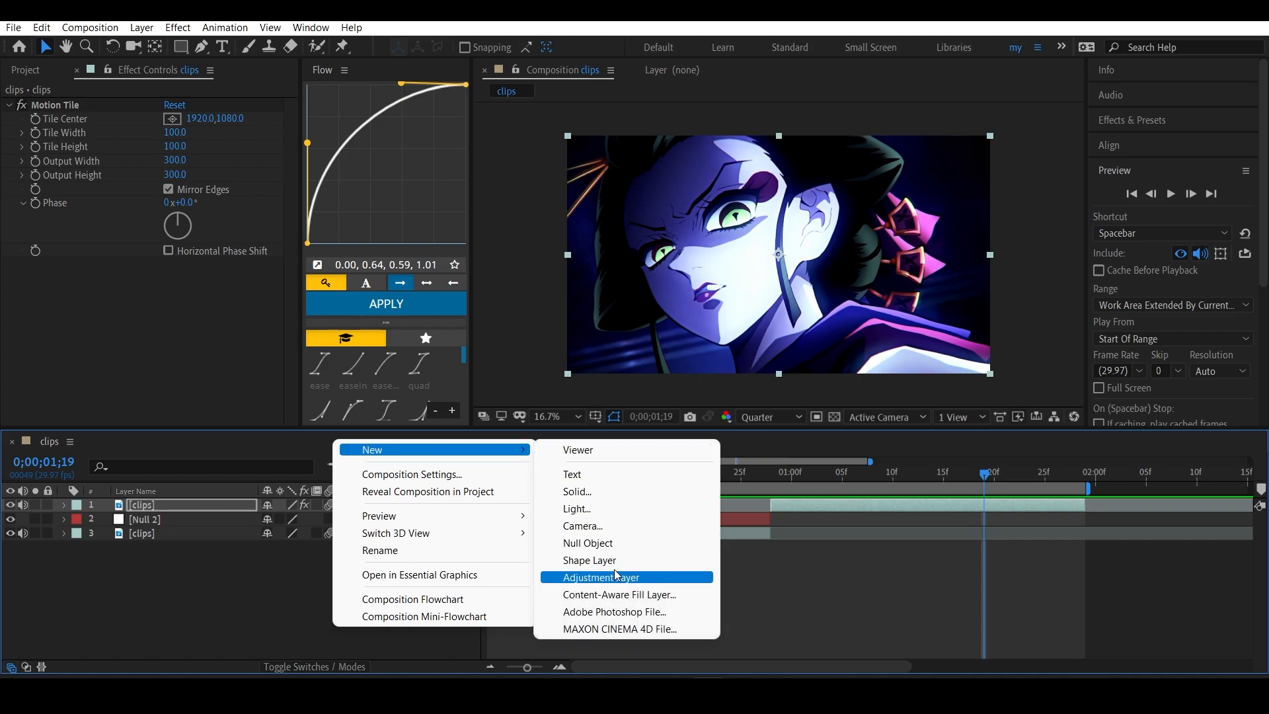
{"action": "left_click", "coordinate": [601, 577]}
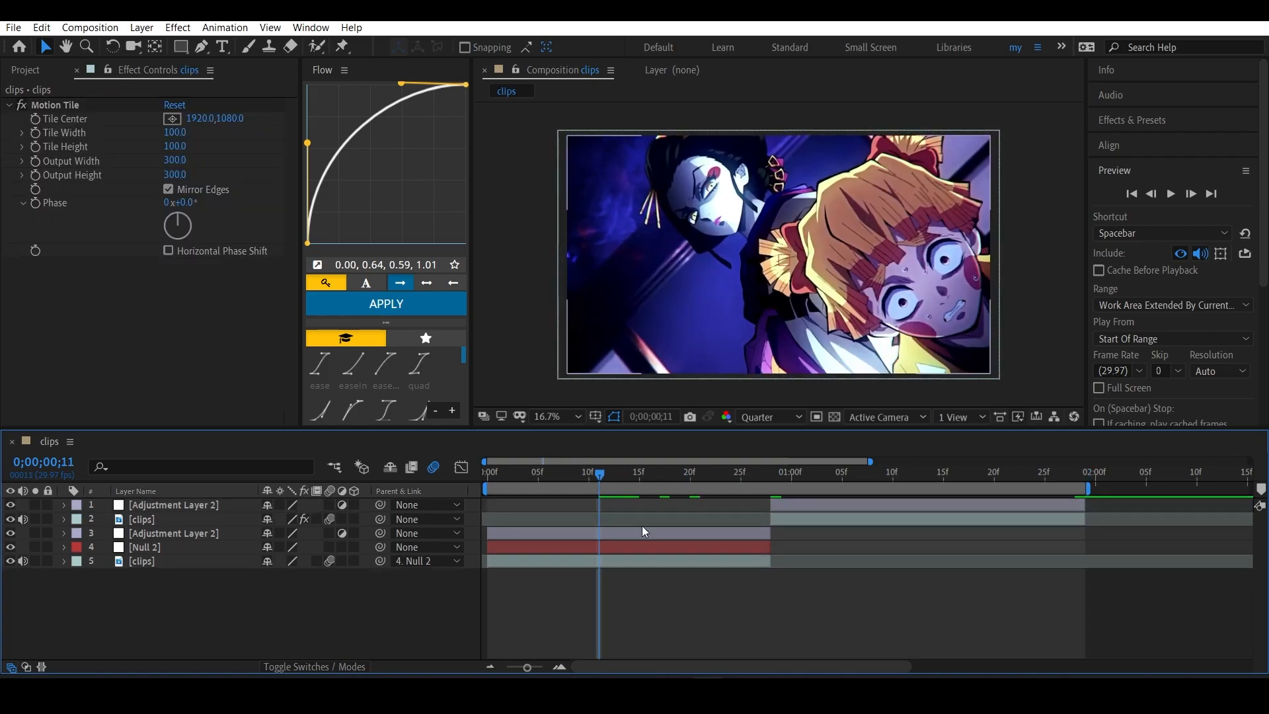
{"action": "left_click", "coordinate": [172, 532]}
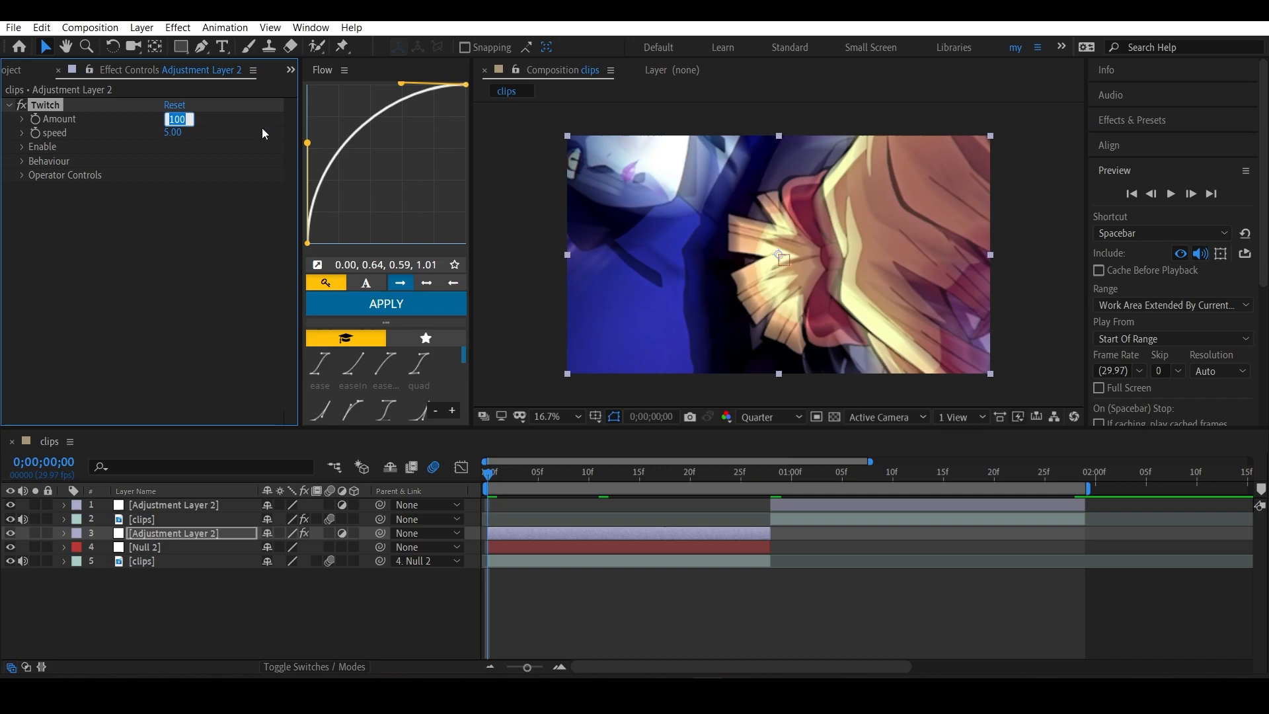
Lower the Twitch Amount on the lower adjustment layer to 50
{"action": "type", "text": "50."}
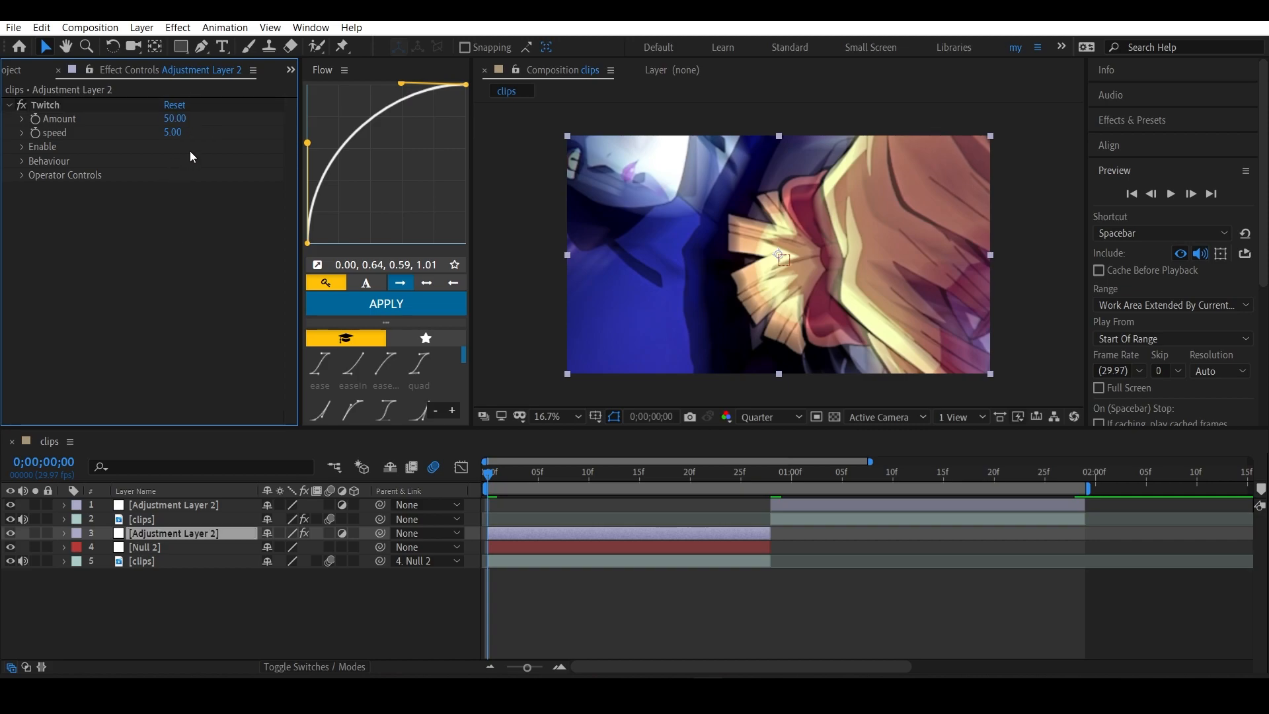
Set Twitch speed to 80 and enable Blur, Light and Slide
{"action": "double_click", "coordinate": [172, 132]}
{"action": "type", "text": "80"}
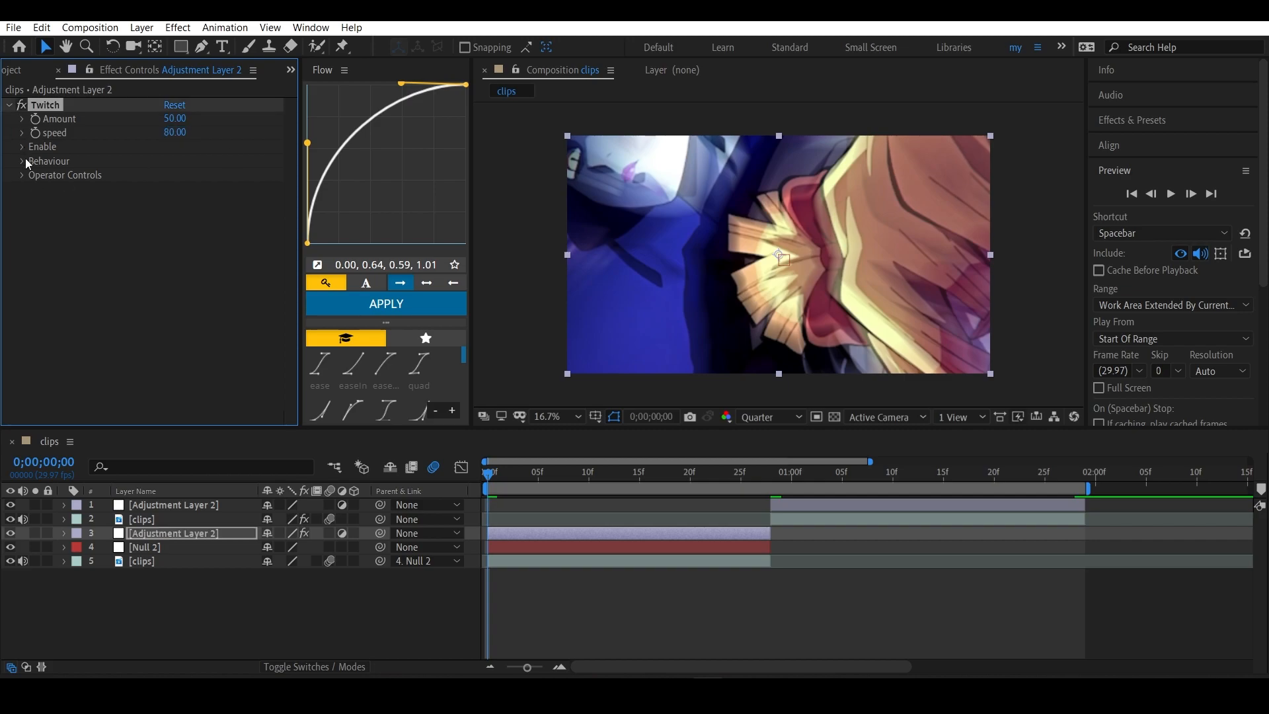
{"action": "left_click", "coordinate": [22, 147]}
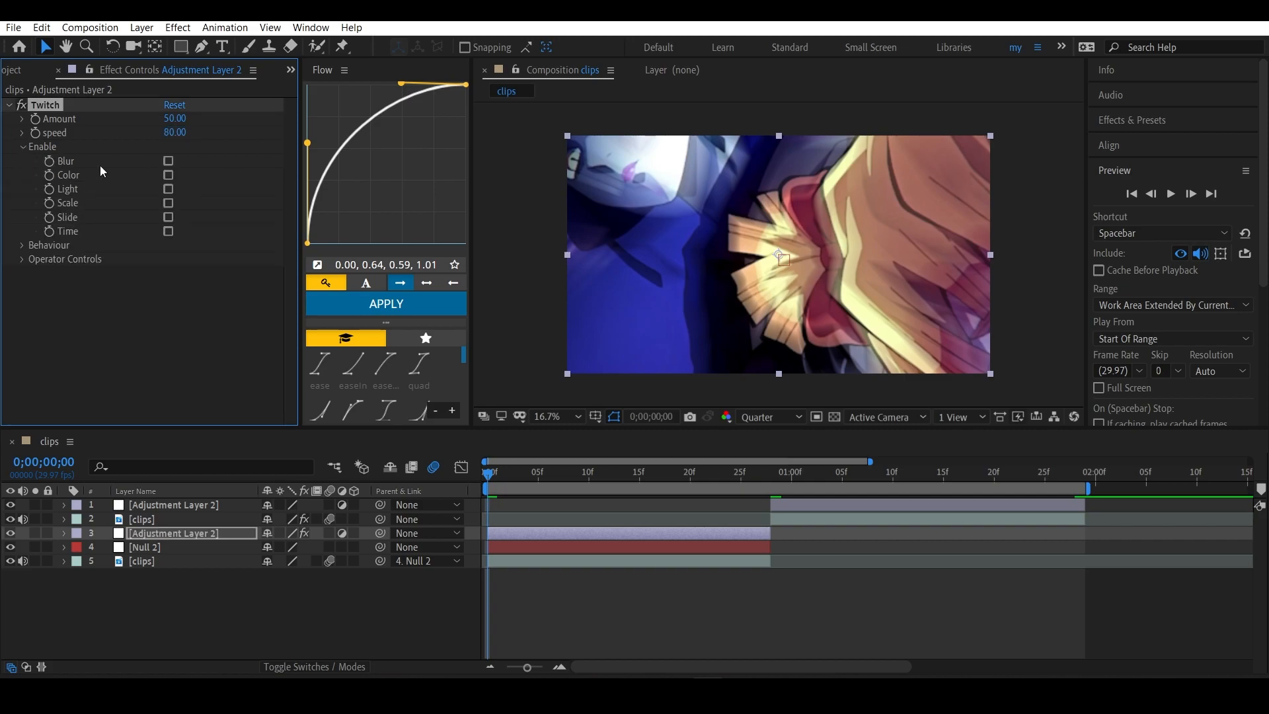
{"action": "left_click", "coordinate": [168, 161]}
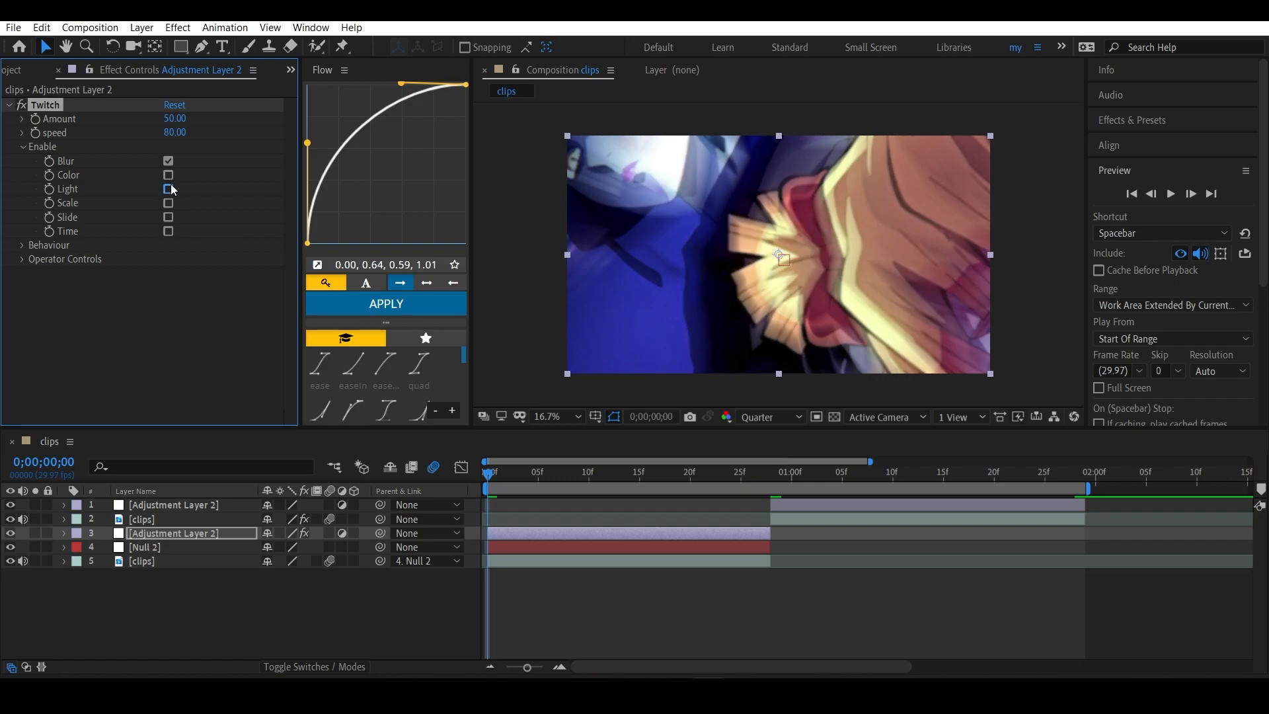
{"action": "left_click", "coordinate": [168, 188]}
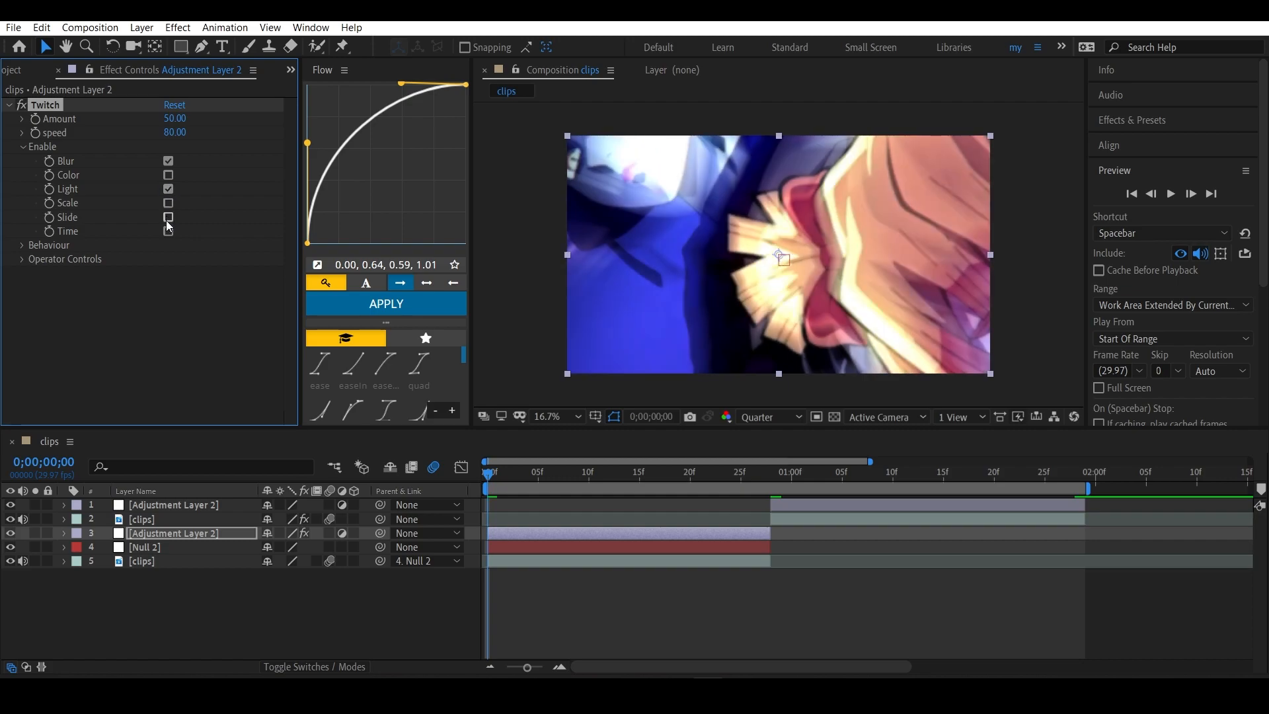
{"action": "left_click", "coordinate": [168, 218]}
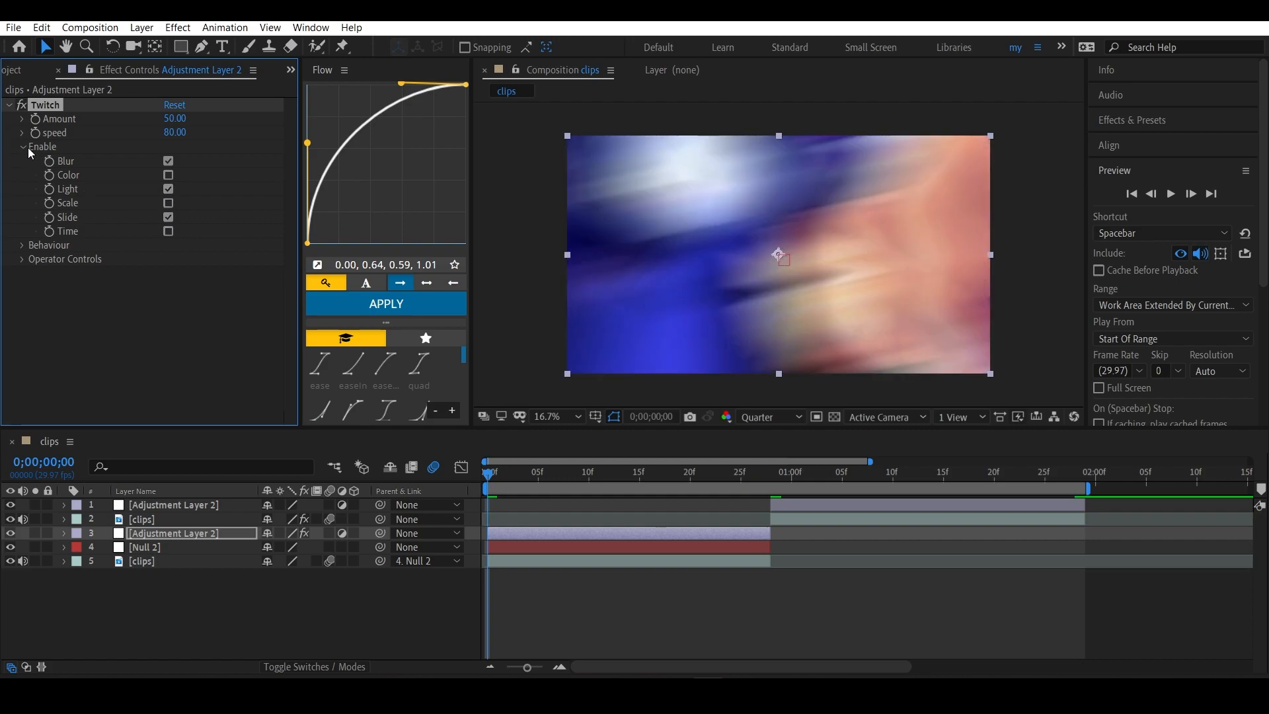
{"action": "left_click", "coordinate": [23, 147]}
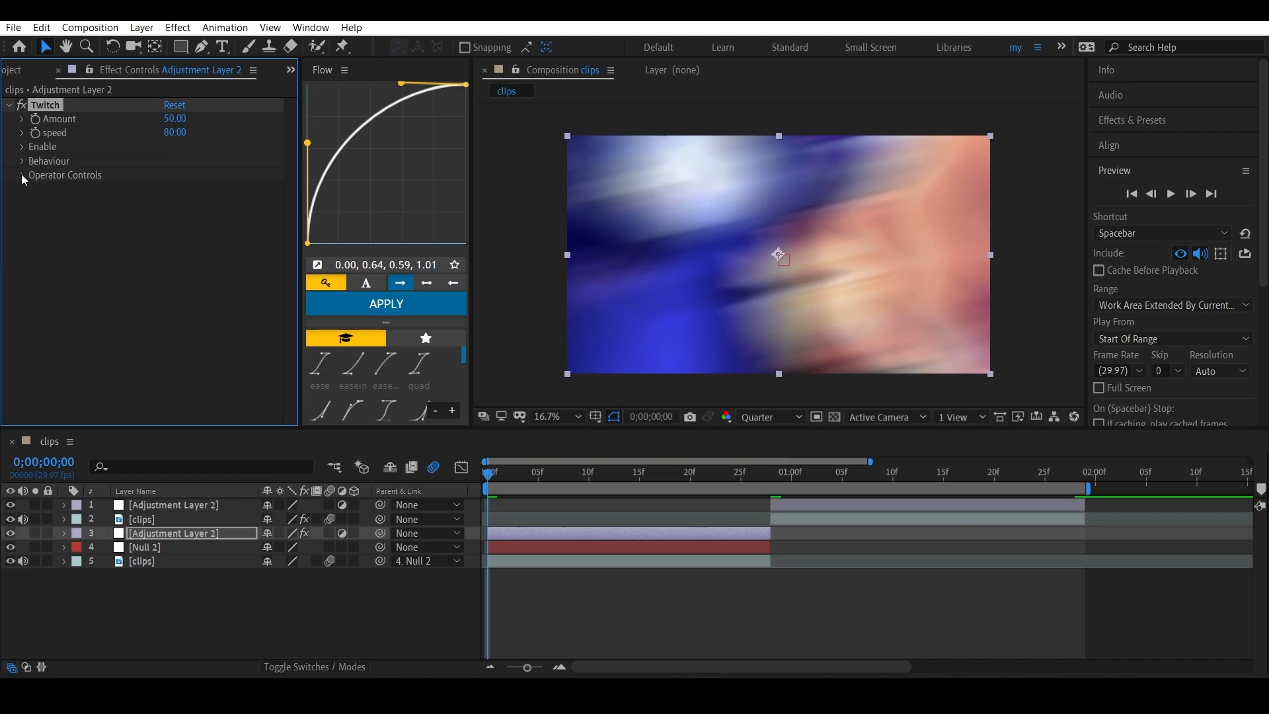
Expand Operator Controls and set Slide twitches to 3
{"action": "left_click", "coordinate": [25, 175]}
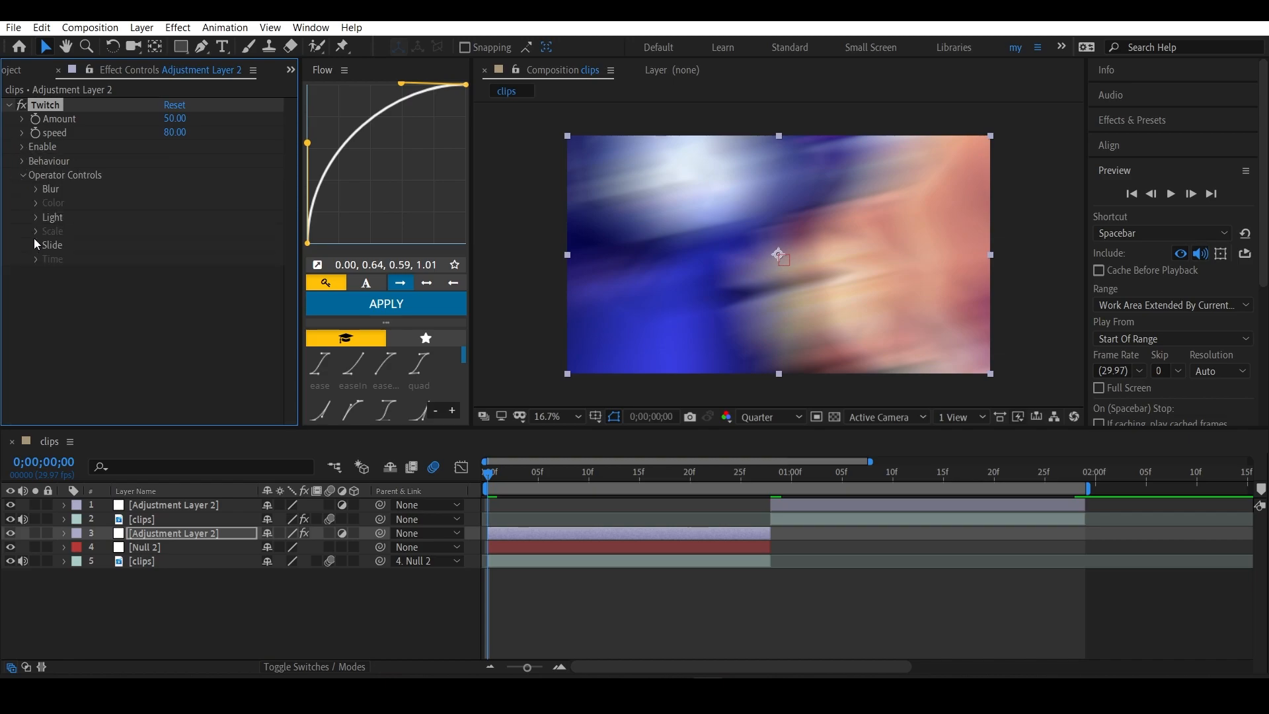
{"action": "left_click", "coordinate": [37, 245]}
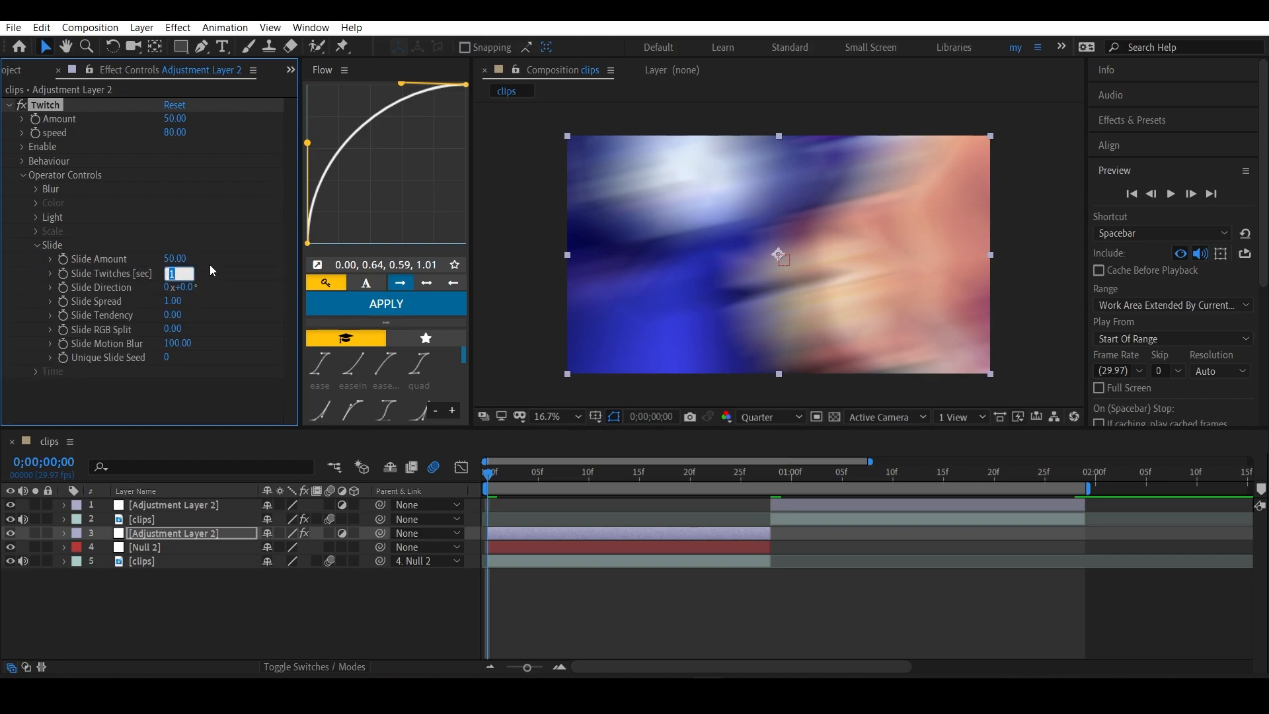
{"action": "type", "text": "3.00"}
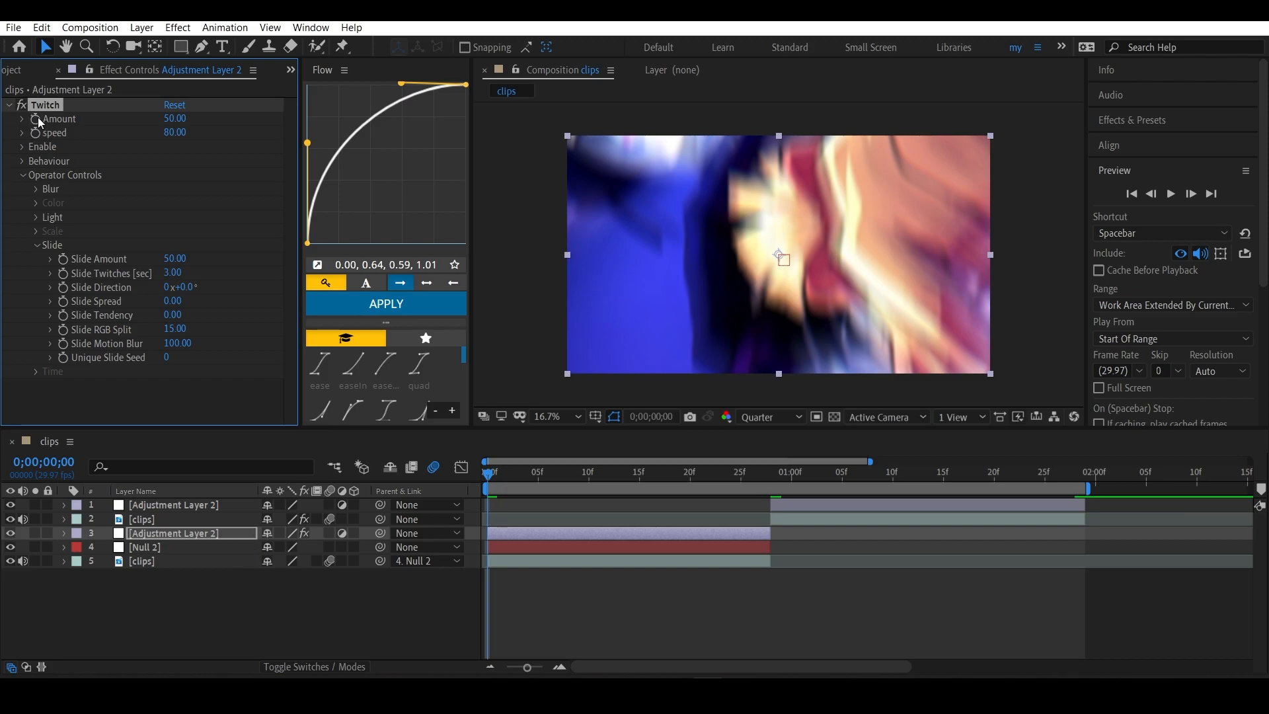
{"action": "mouse_move", "coordinate": [34, 130]}
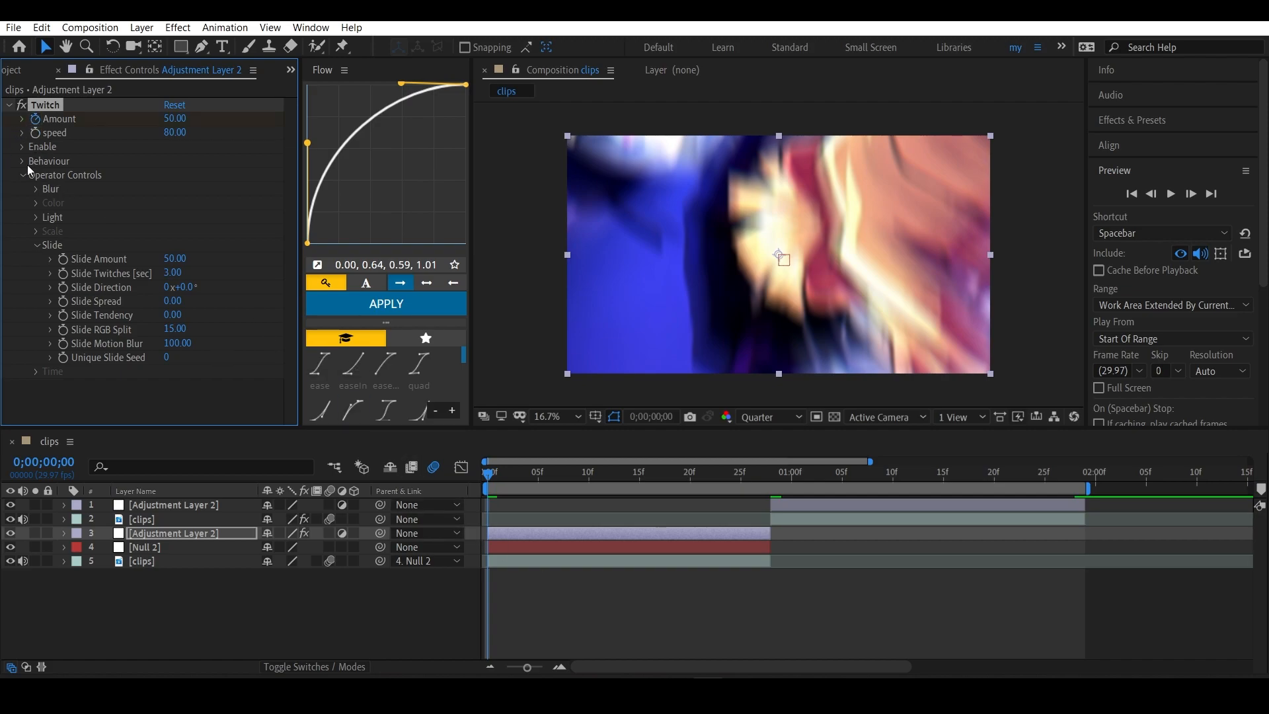
Keyframe Twitch Amount at frames 0 and 27, then edit Amount at frame 13
{"action": "left_click", "coordinate": [64, 532]}
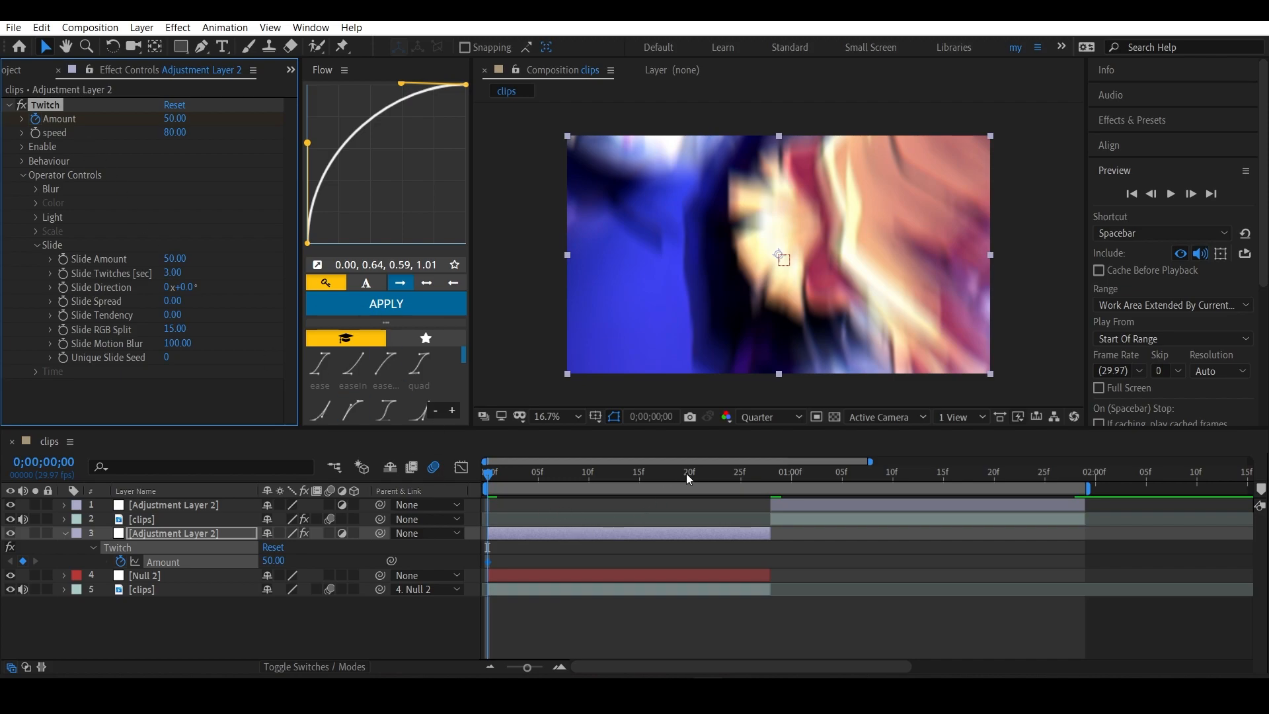
{"action": "left_click", "coordinate": [761, 472]}
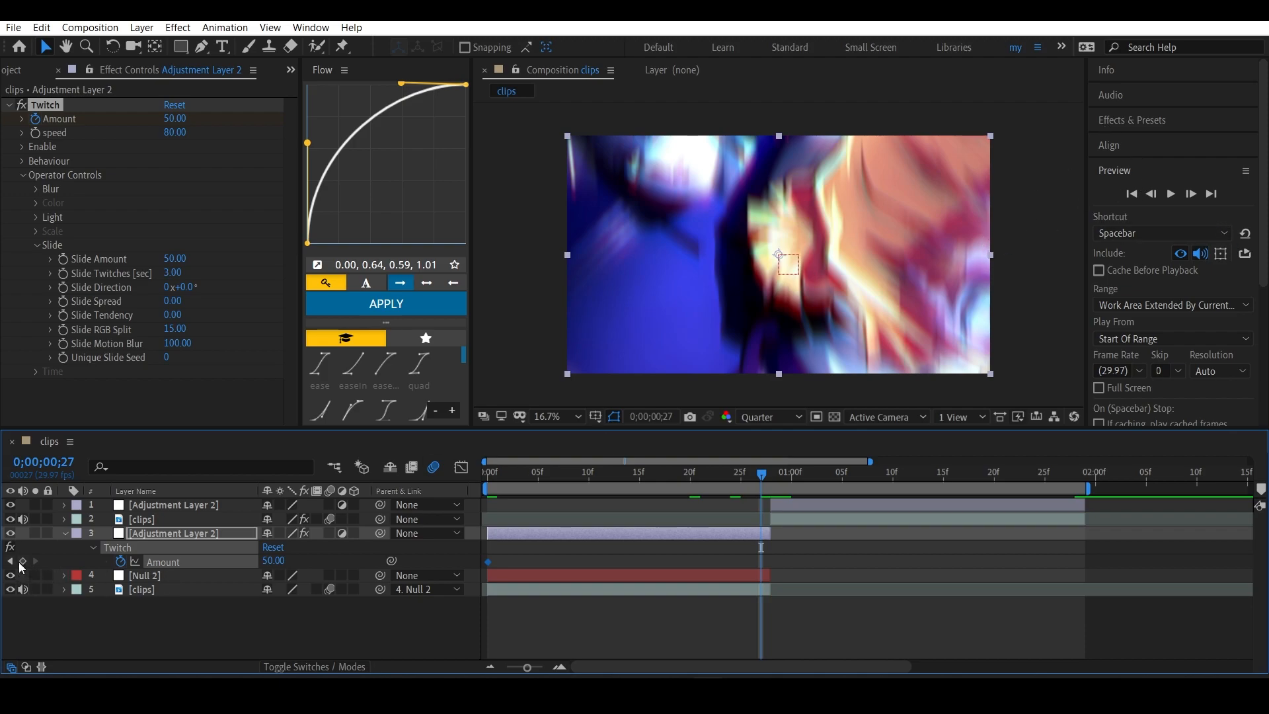
{"action": "left_click", "coordinate": [23, 562]}
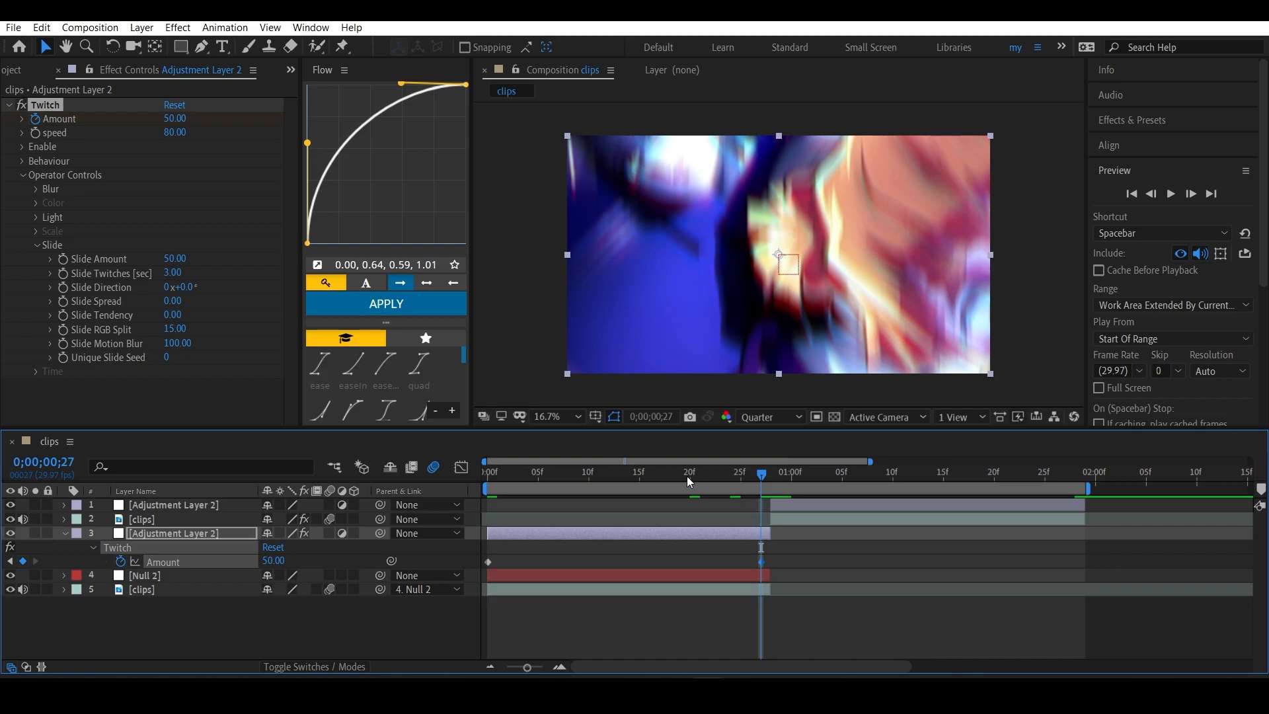
{"action": "left_click", "coordinate": [630, 472]}
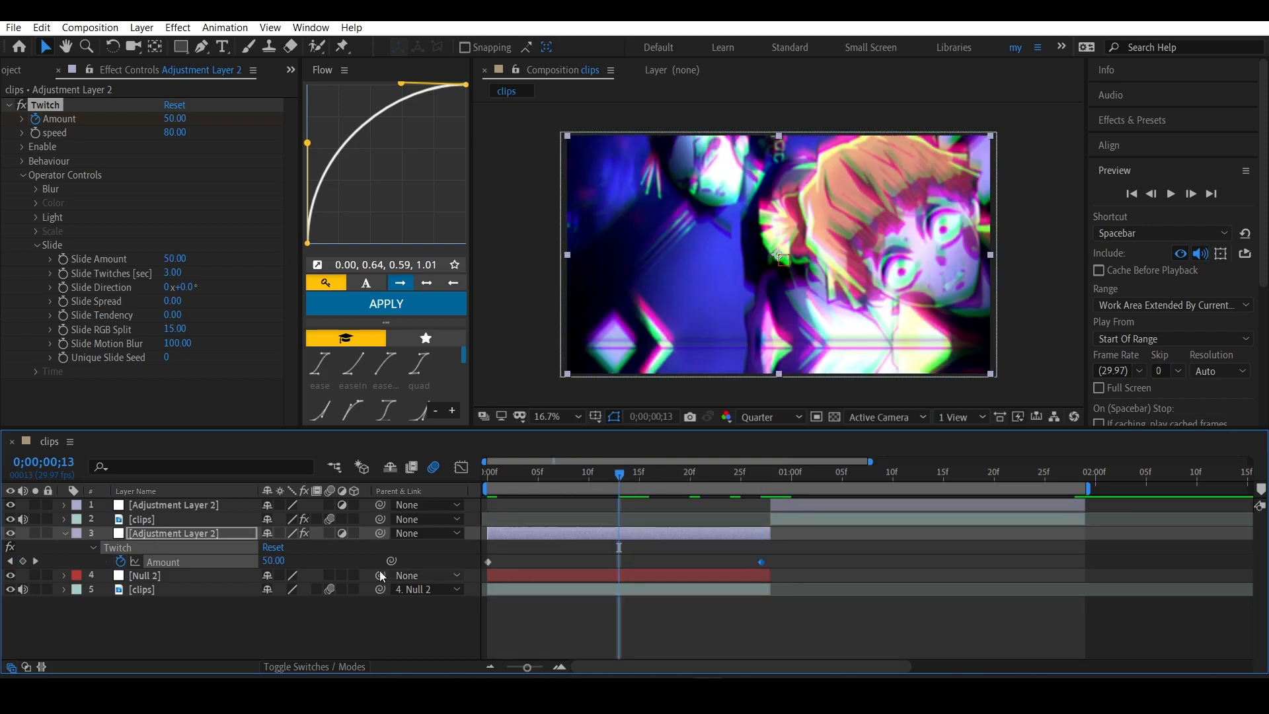
{"action": "double_click", "coordinate": [273, 561]}
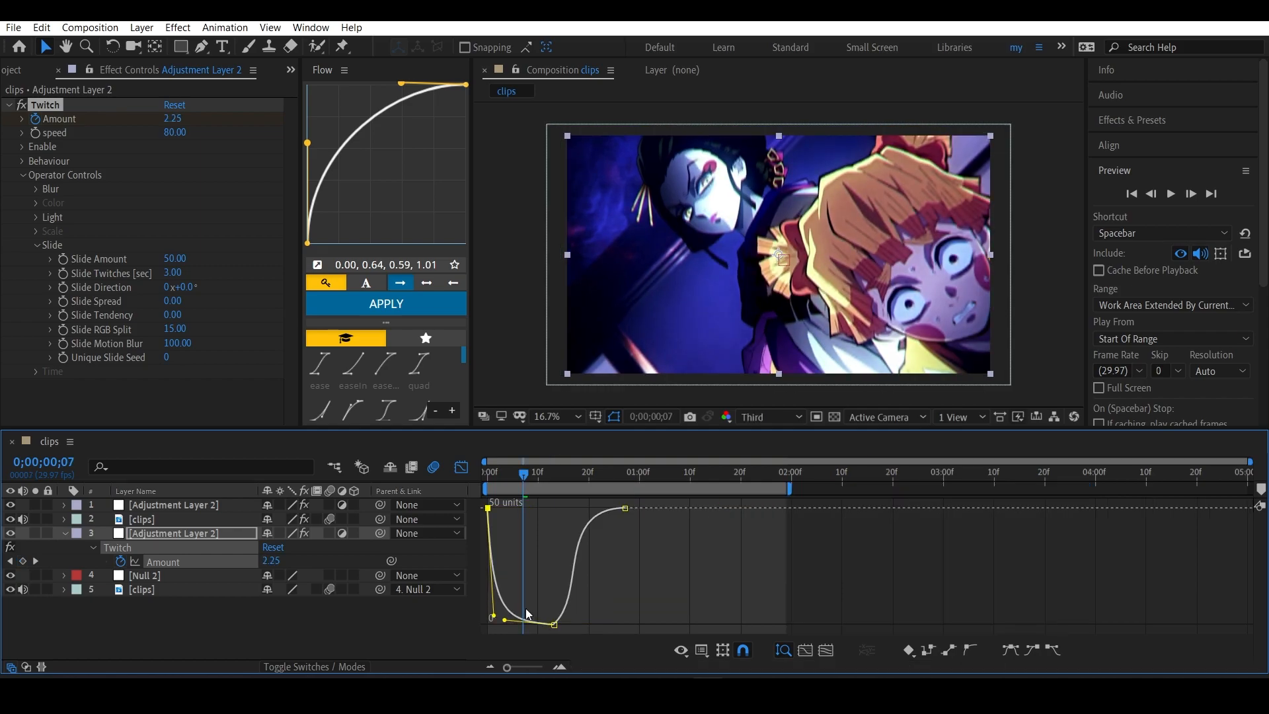
Ease the Amount dip curve in the Graph Editor, then bring up Twitch effect options
{"action": "left_click_drag", "start_coordinate": [526, 613], "coordinate": [589, 601]}
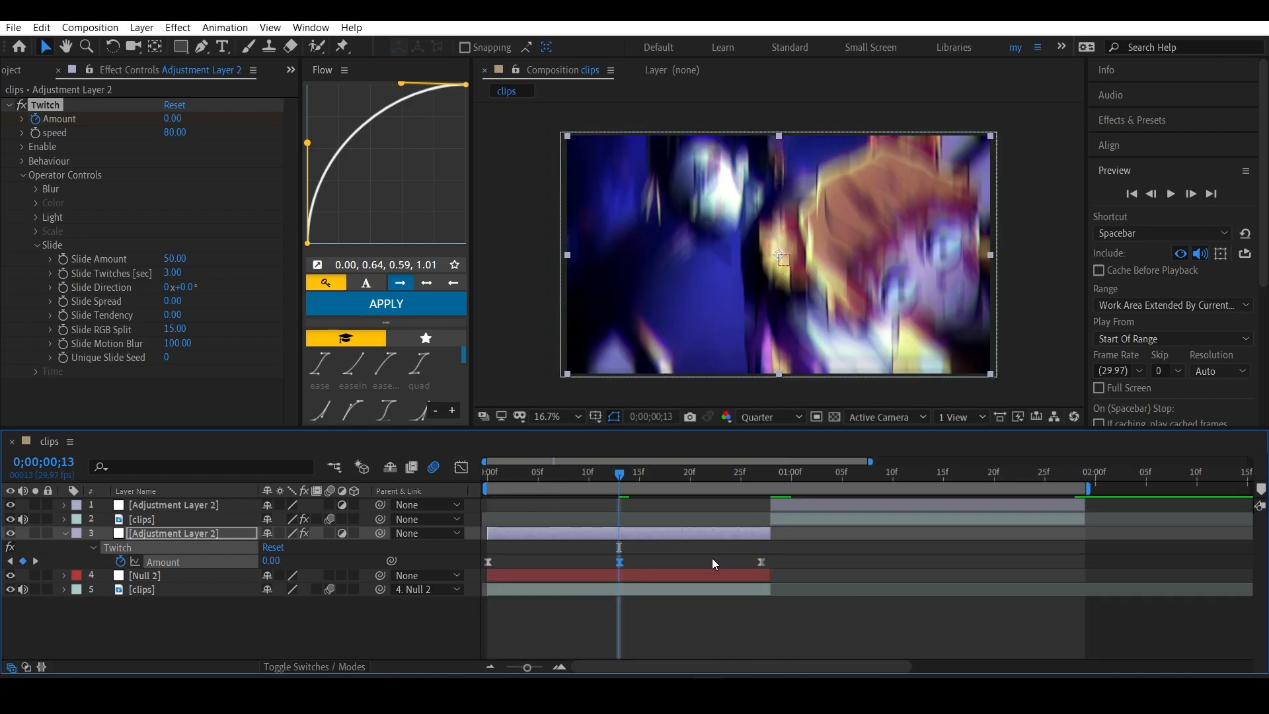
{"action": "right_click", "coordinate": [46, 104]}
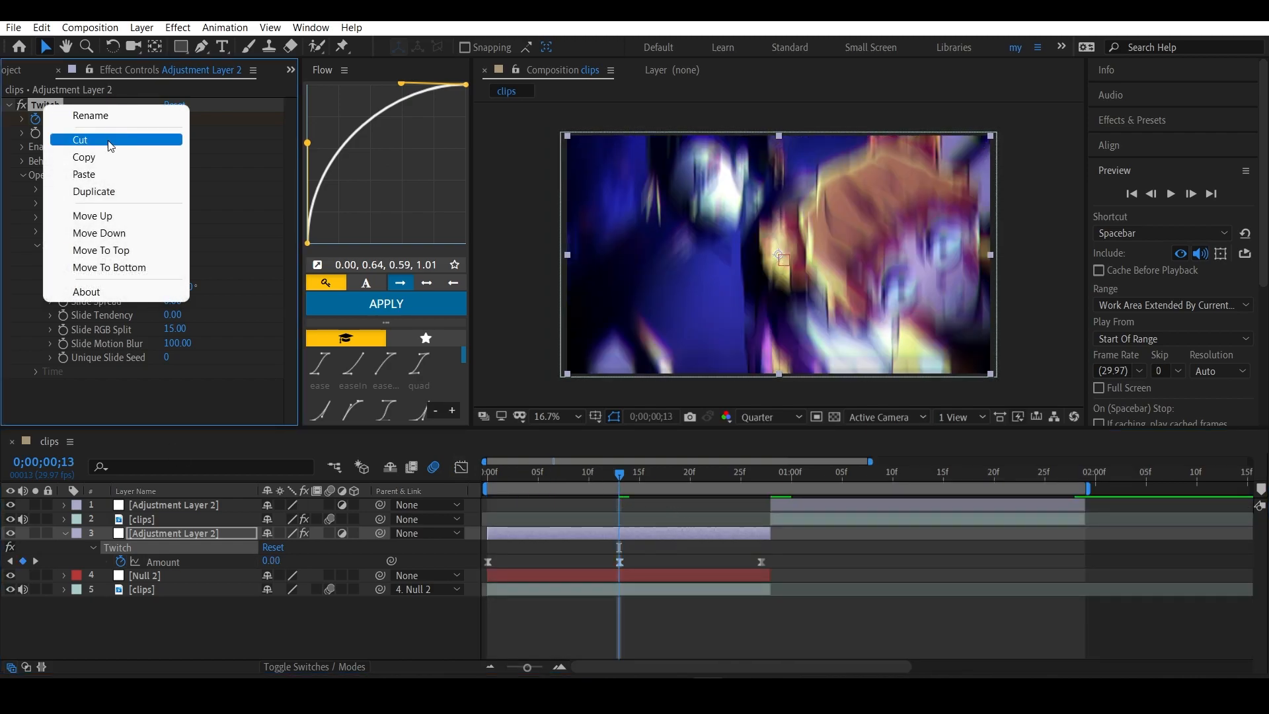